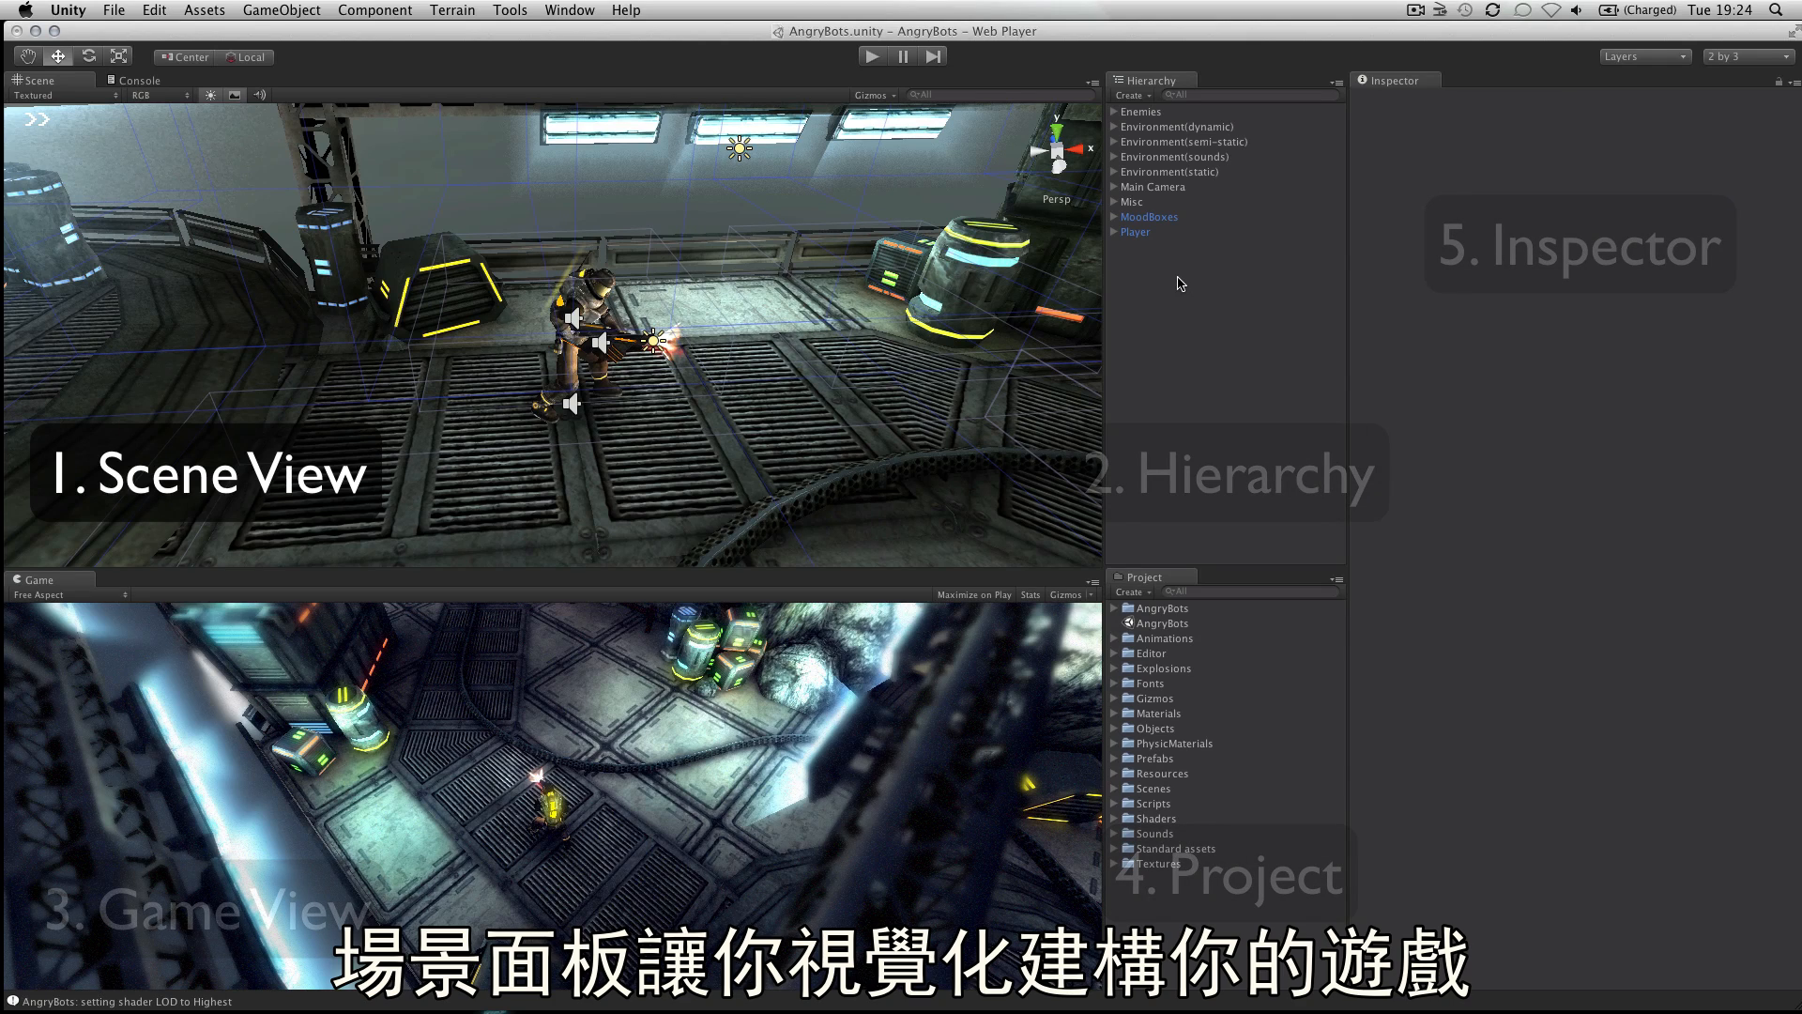
pyautogui.moveTo(1175, 285)
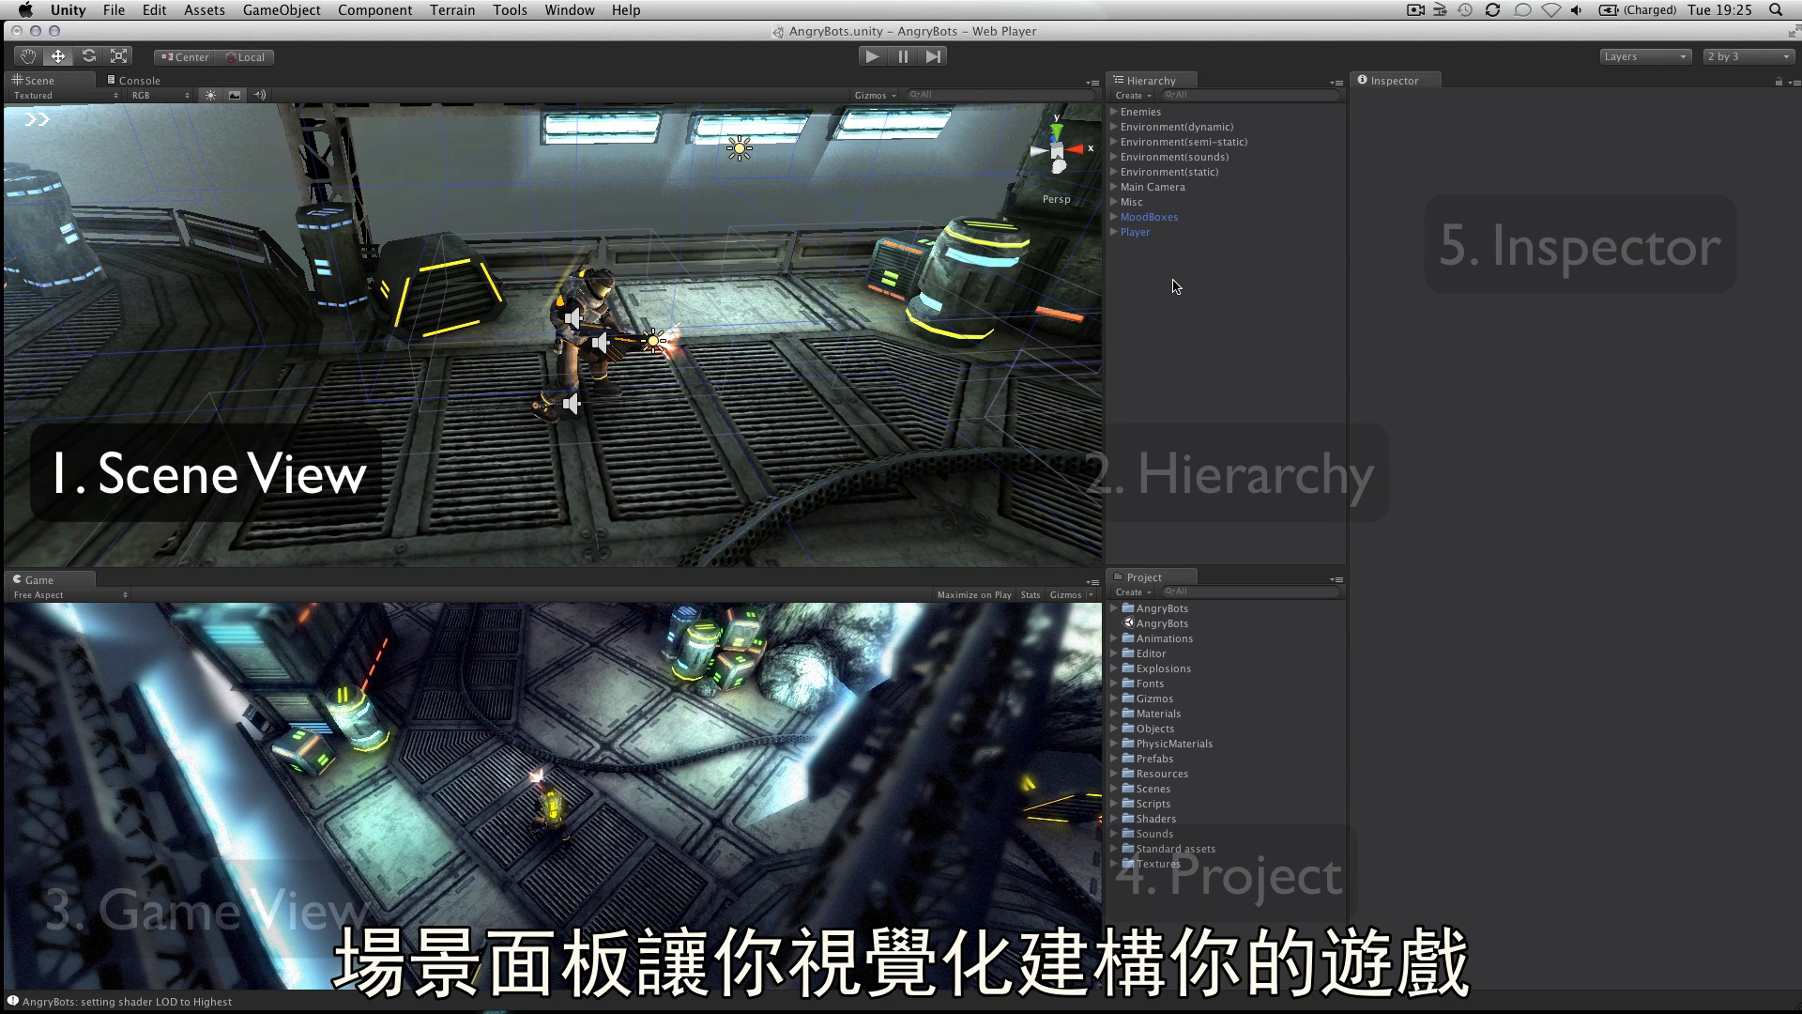
# Step: Select Player in the Hierarchy so the Inspector shows its Transform, Capsule Collider, Rigidbody and scripts
pyautogui.click(1134, 231)
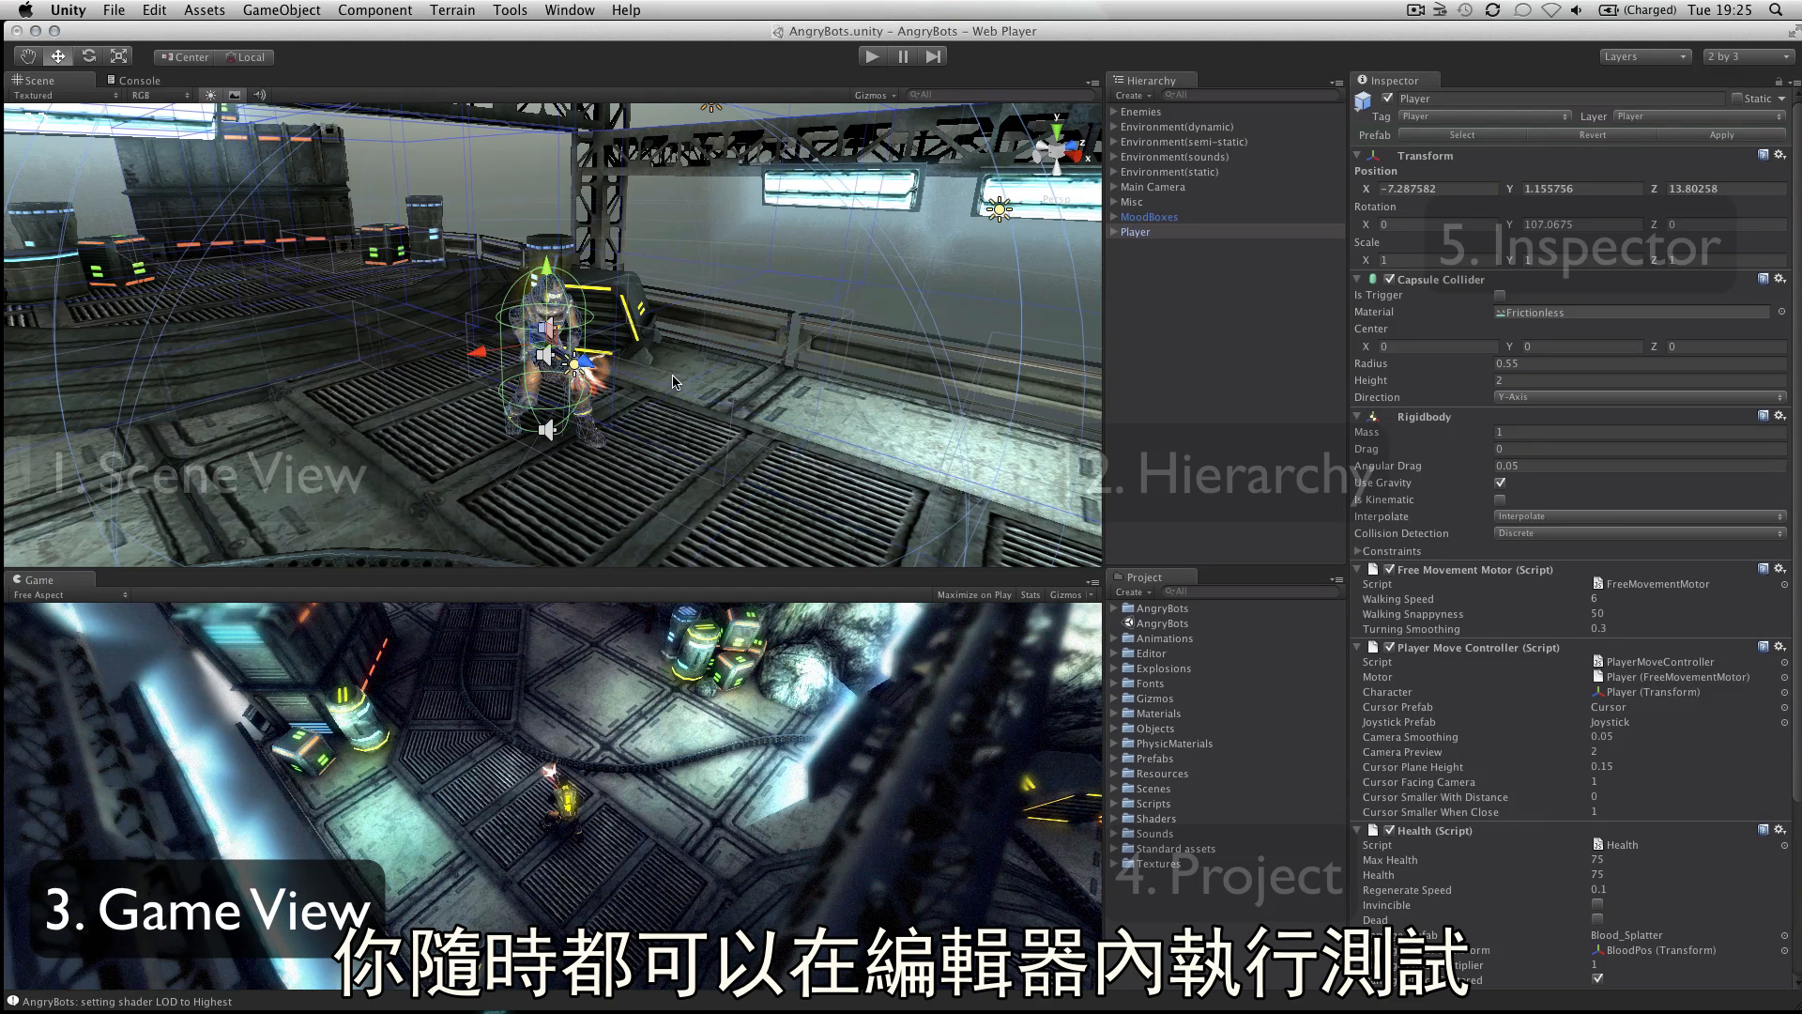
pyautogui.moveTo(710, 379)
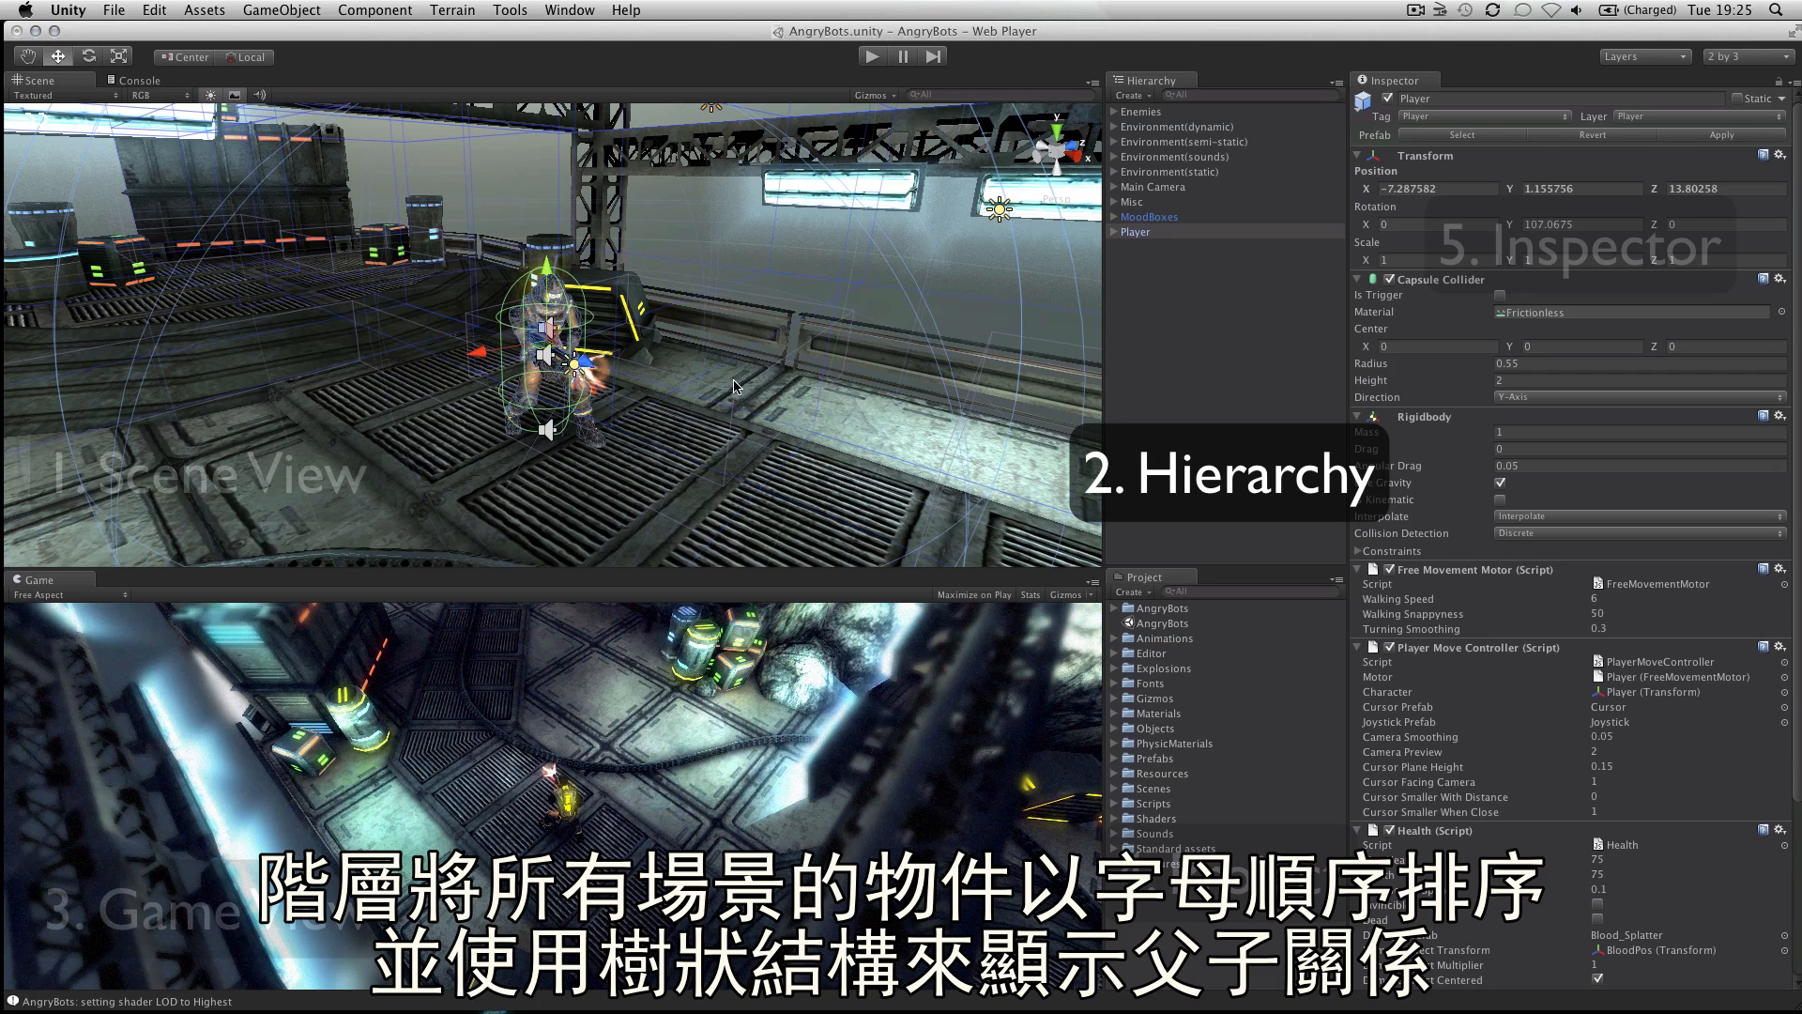
pyautogui.moveTo(742, 387)
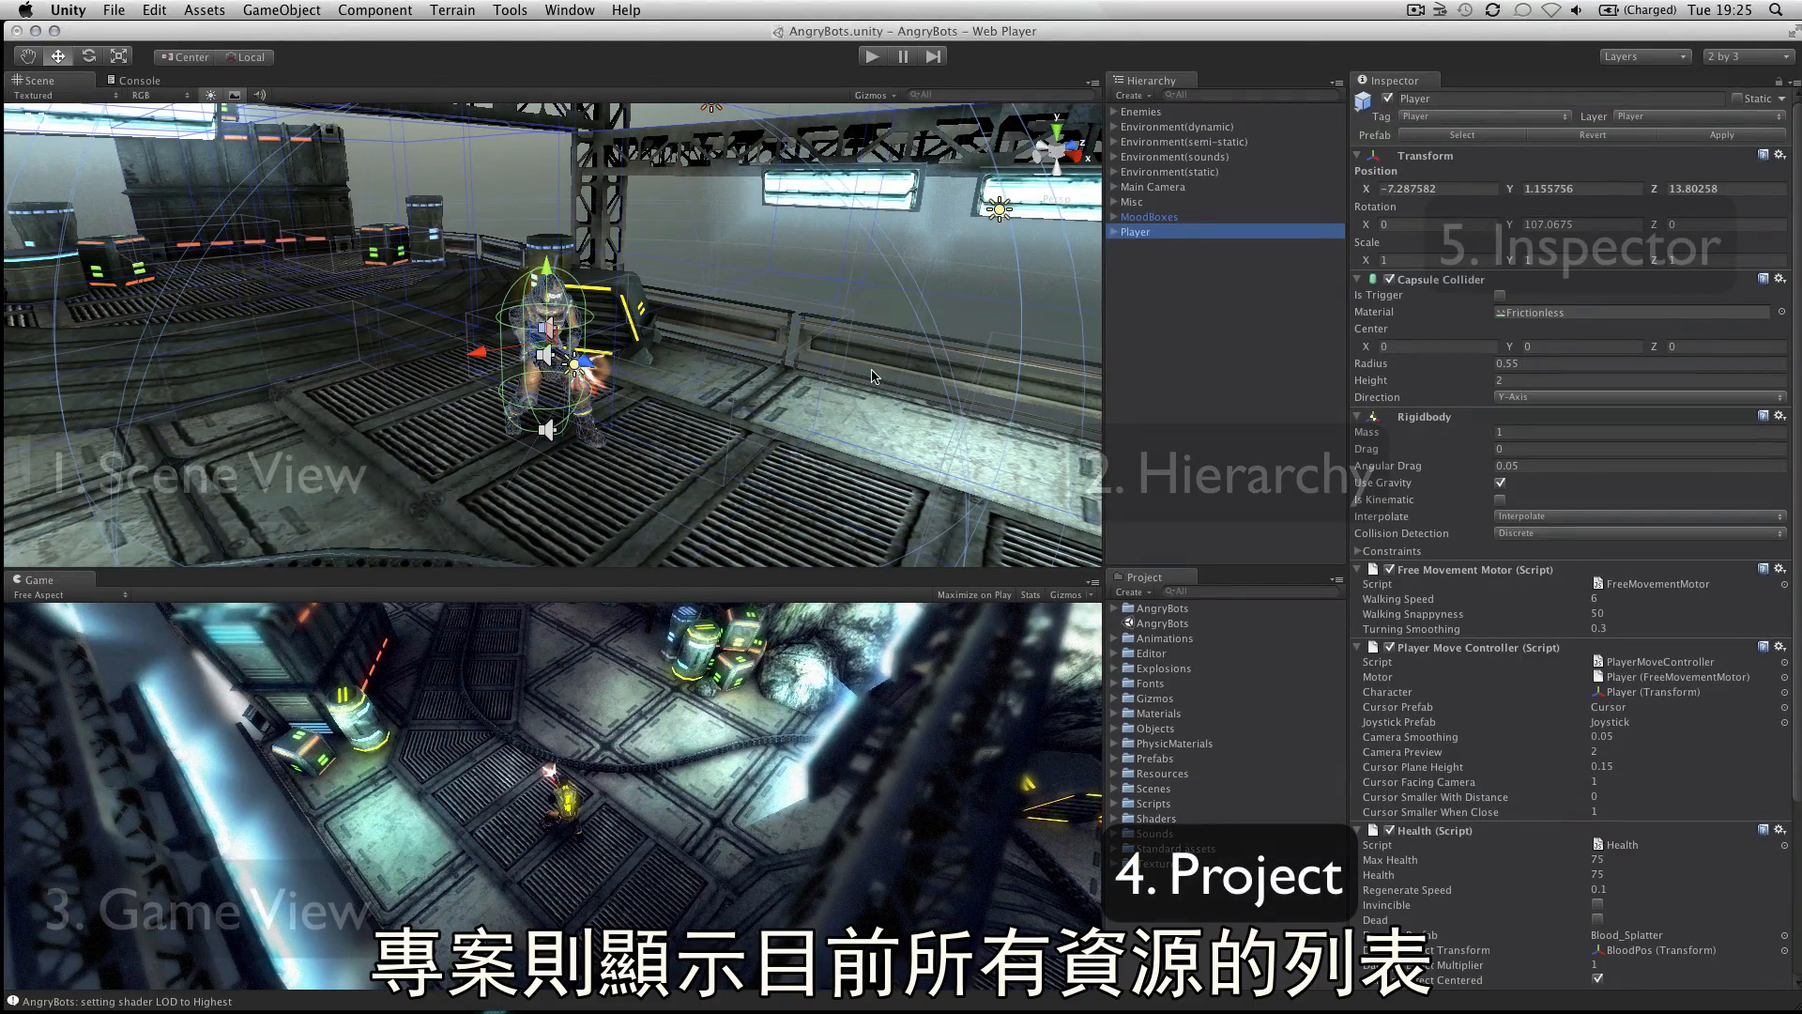
pyautogui.moveTo(1161, 548)
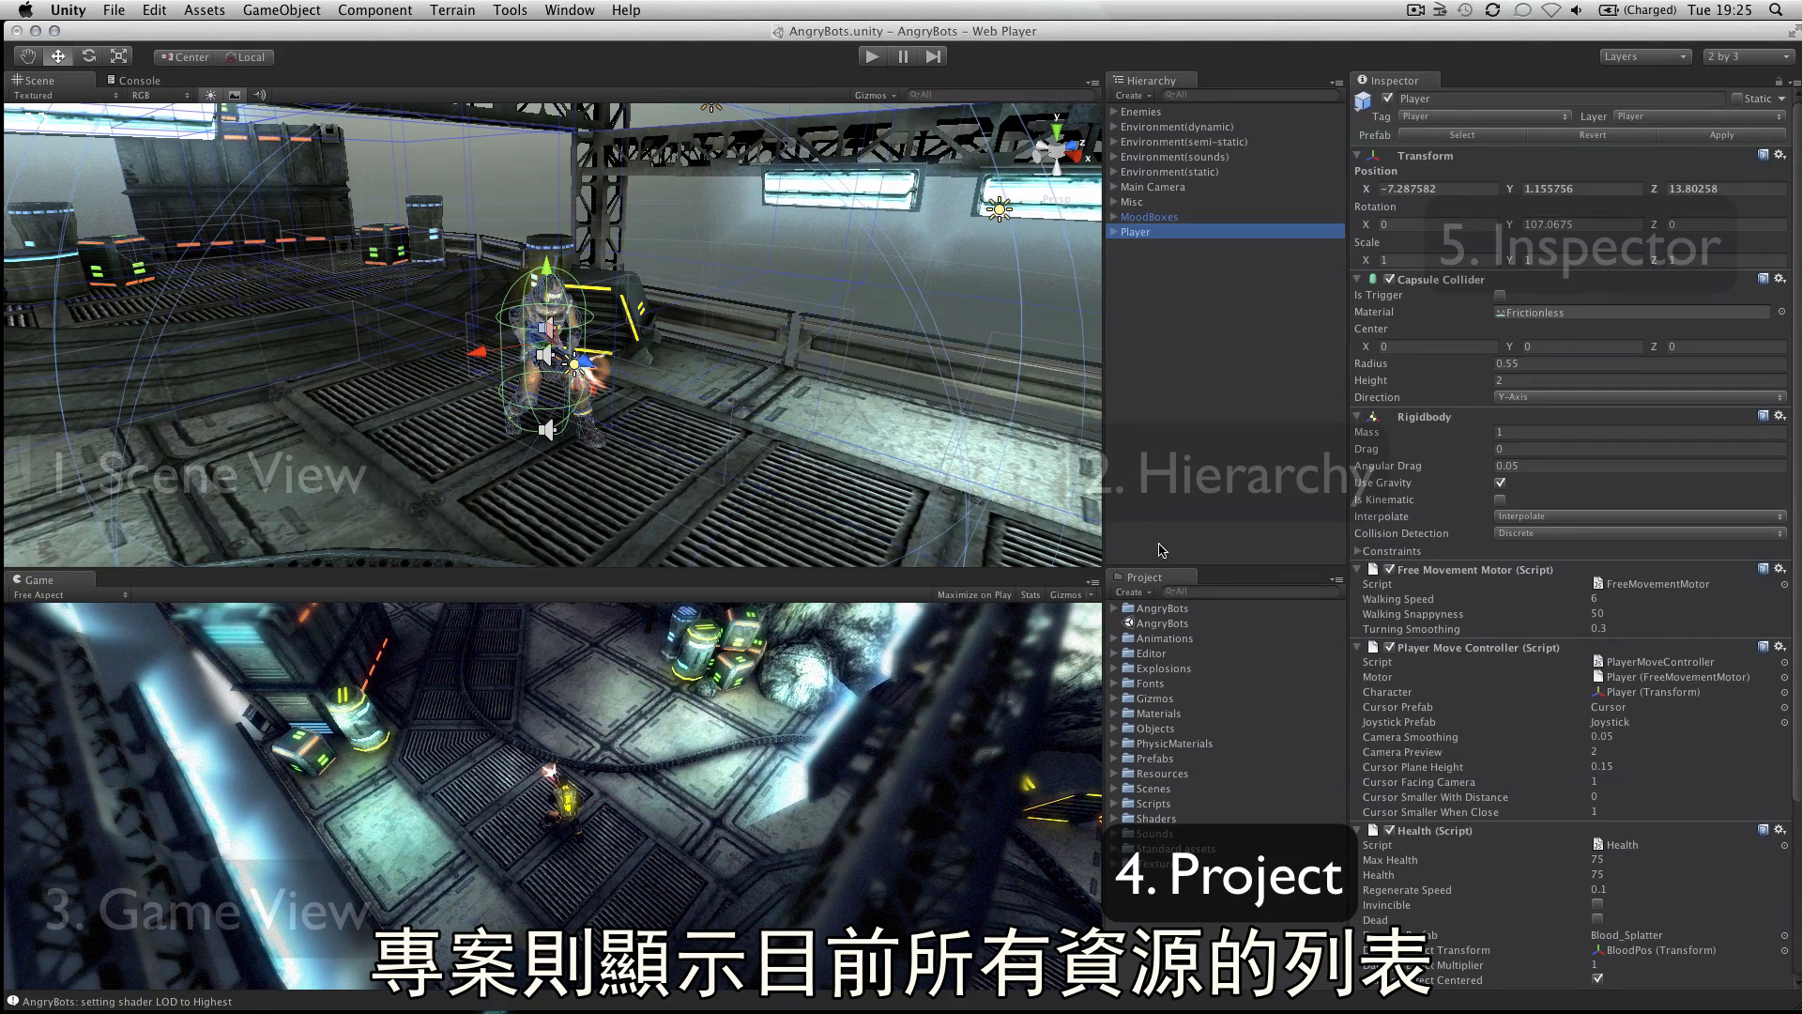
# Step: Expand the Animations asset folder, inspect the Main Camera's camera and script settings, then reselect Player
pyautogui.click(1115, 638)
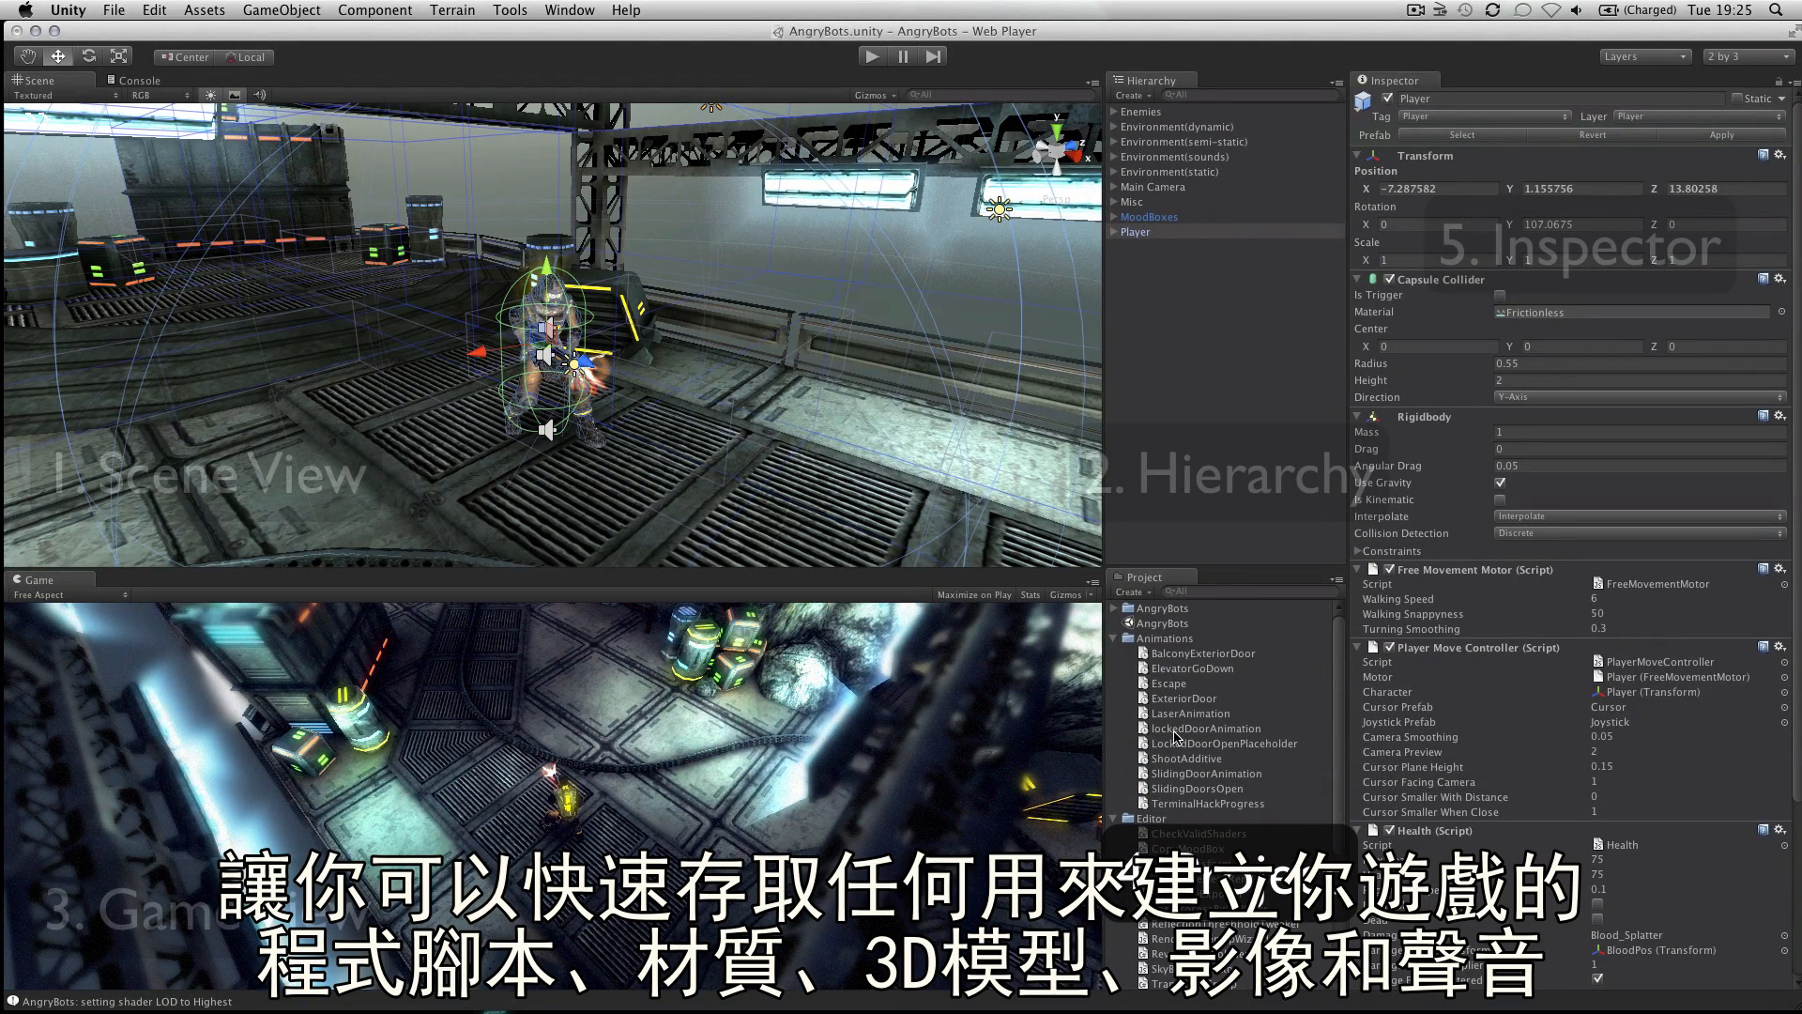
pyautogui.moveTo(1171, 742)
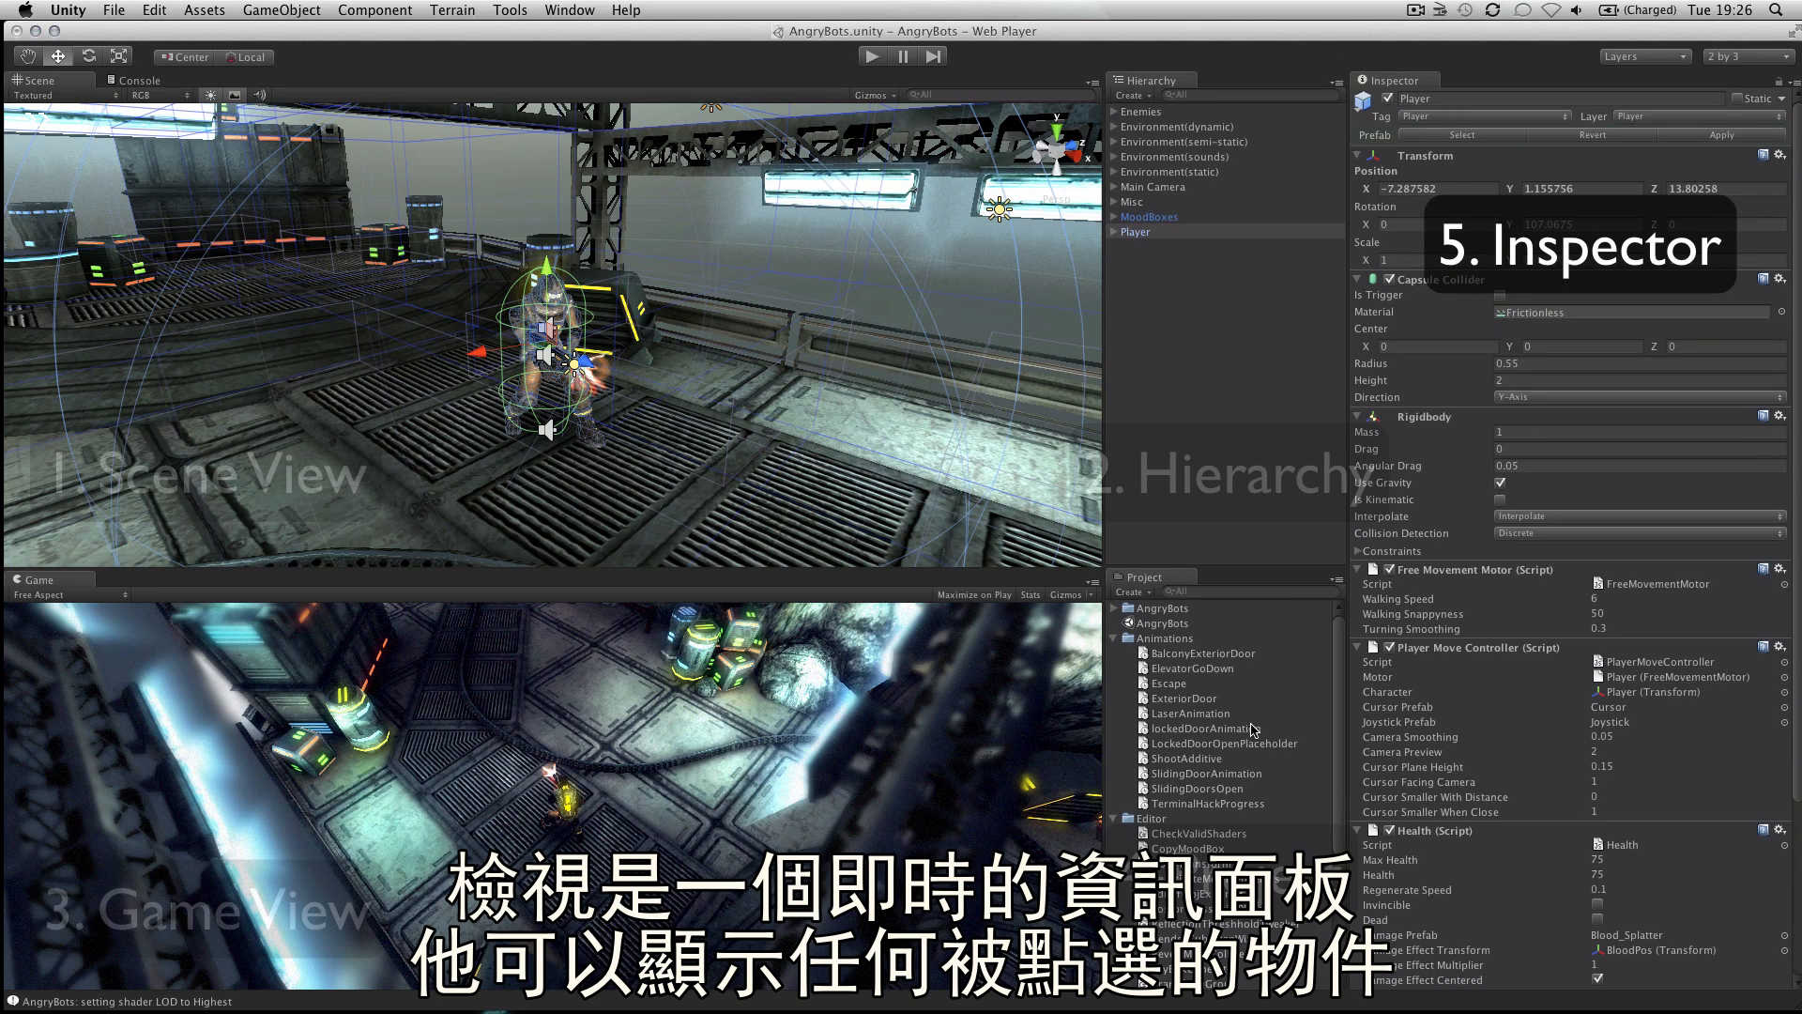
pyautogui.moveTo(1254, 725)
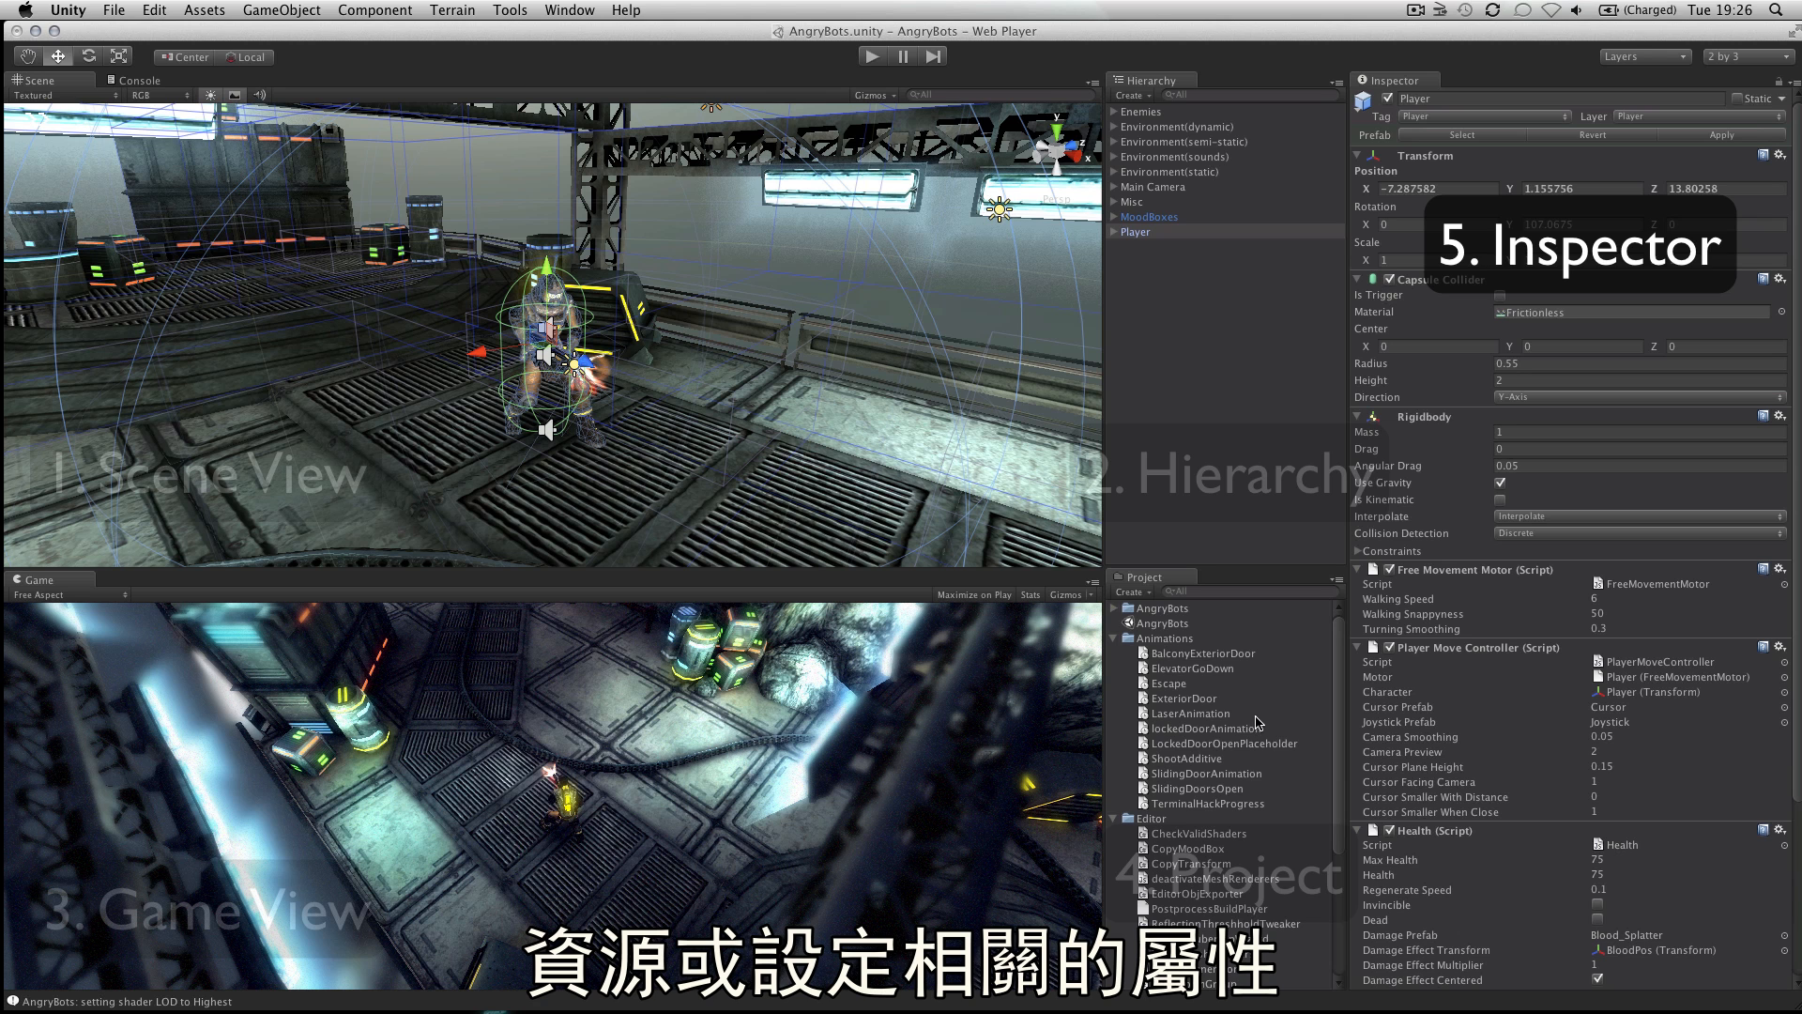
pyautogui.click(1151, 186)
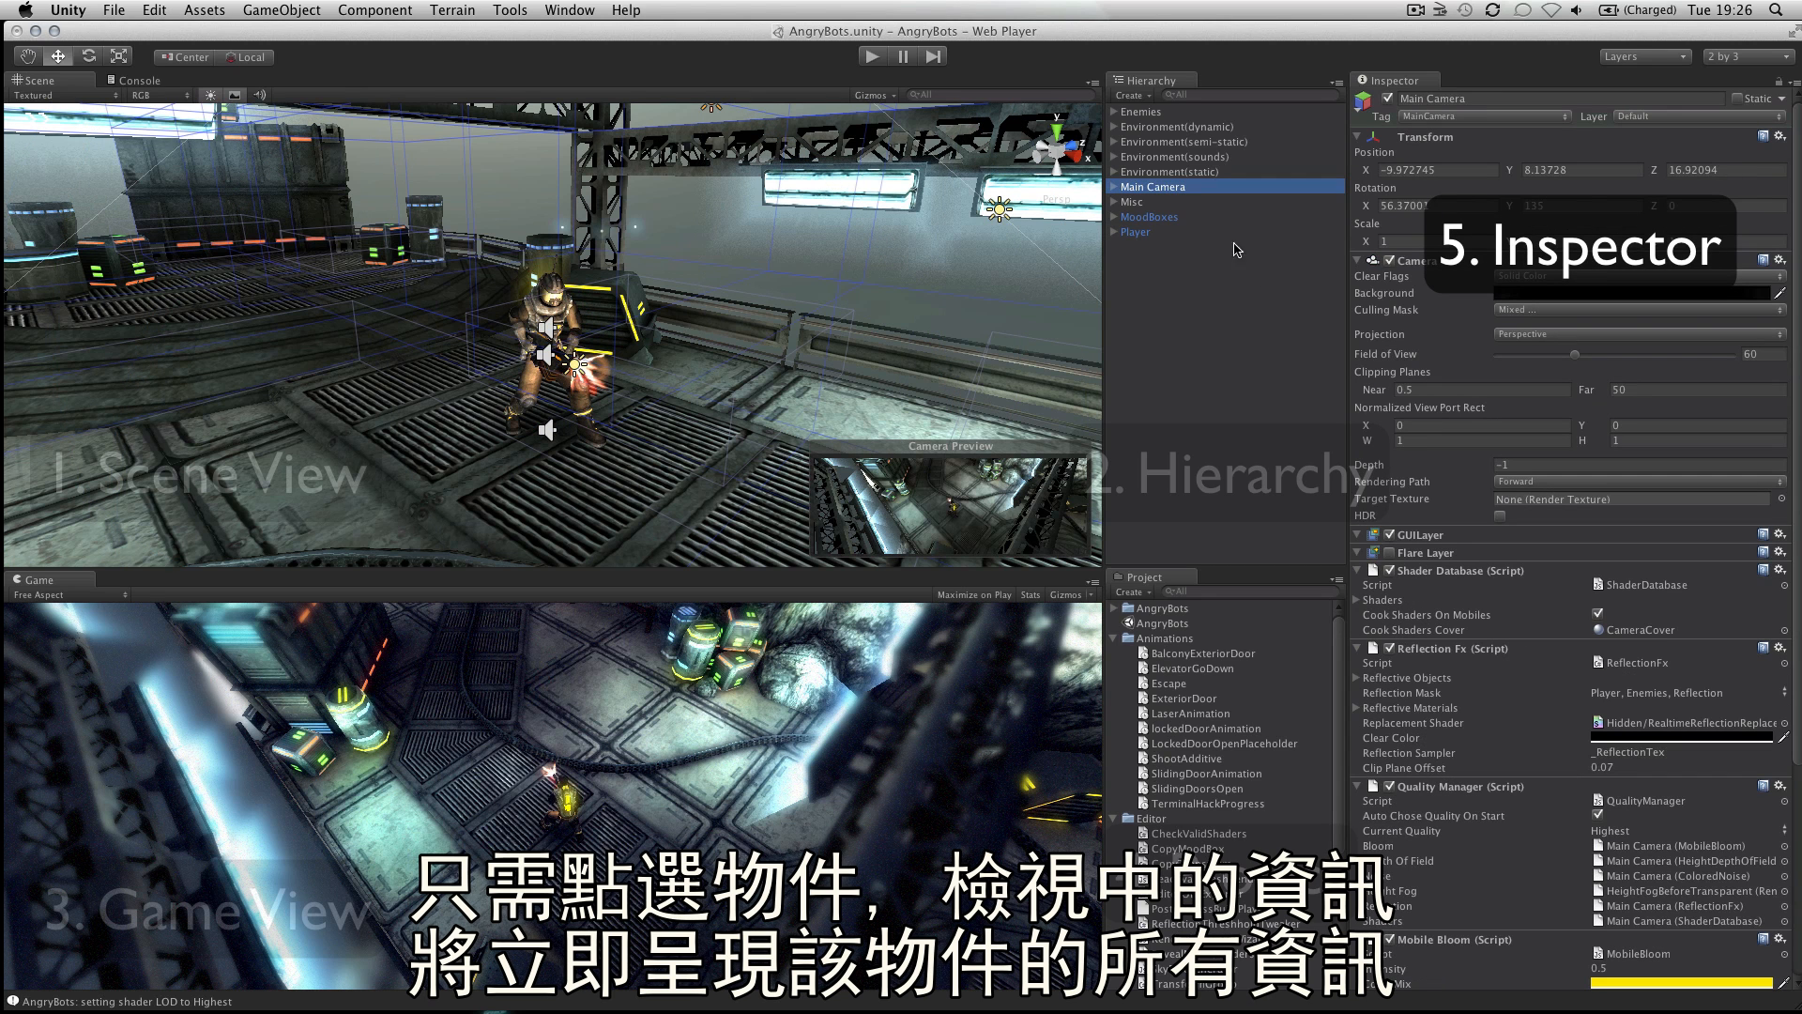
pyautogui.moveTo(1202, 212)
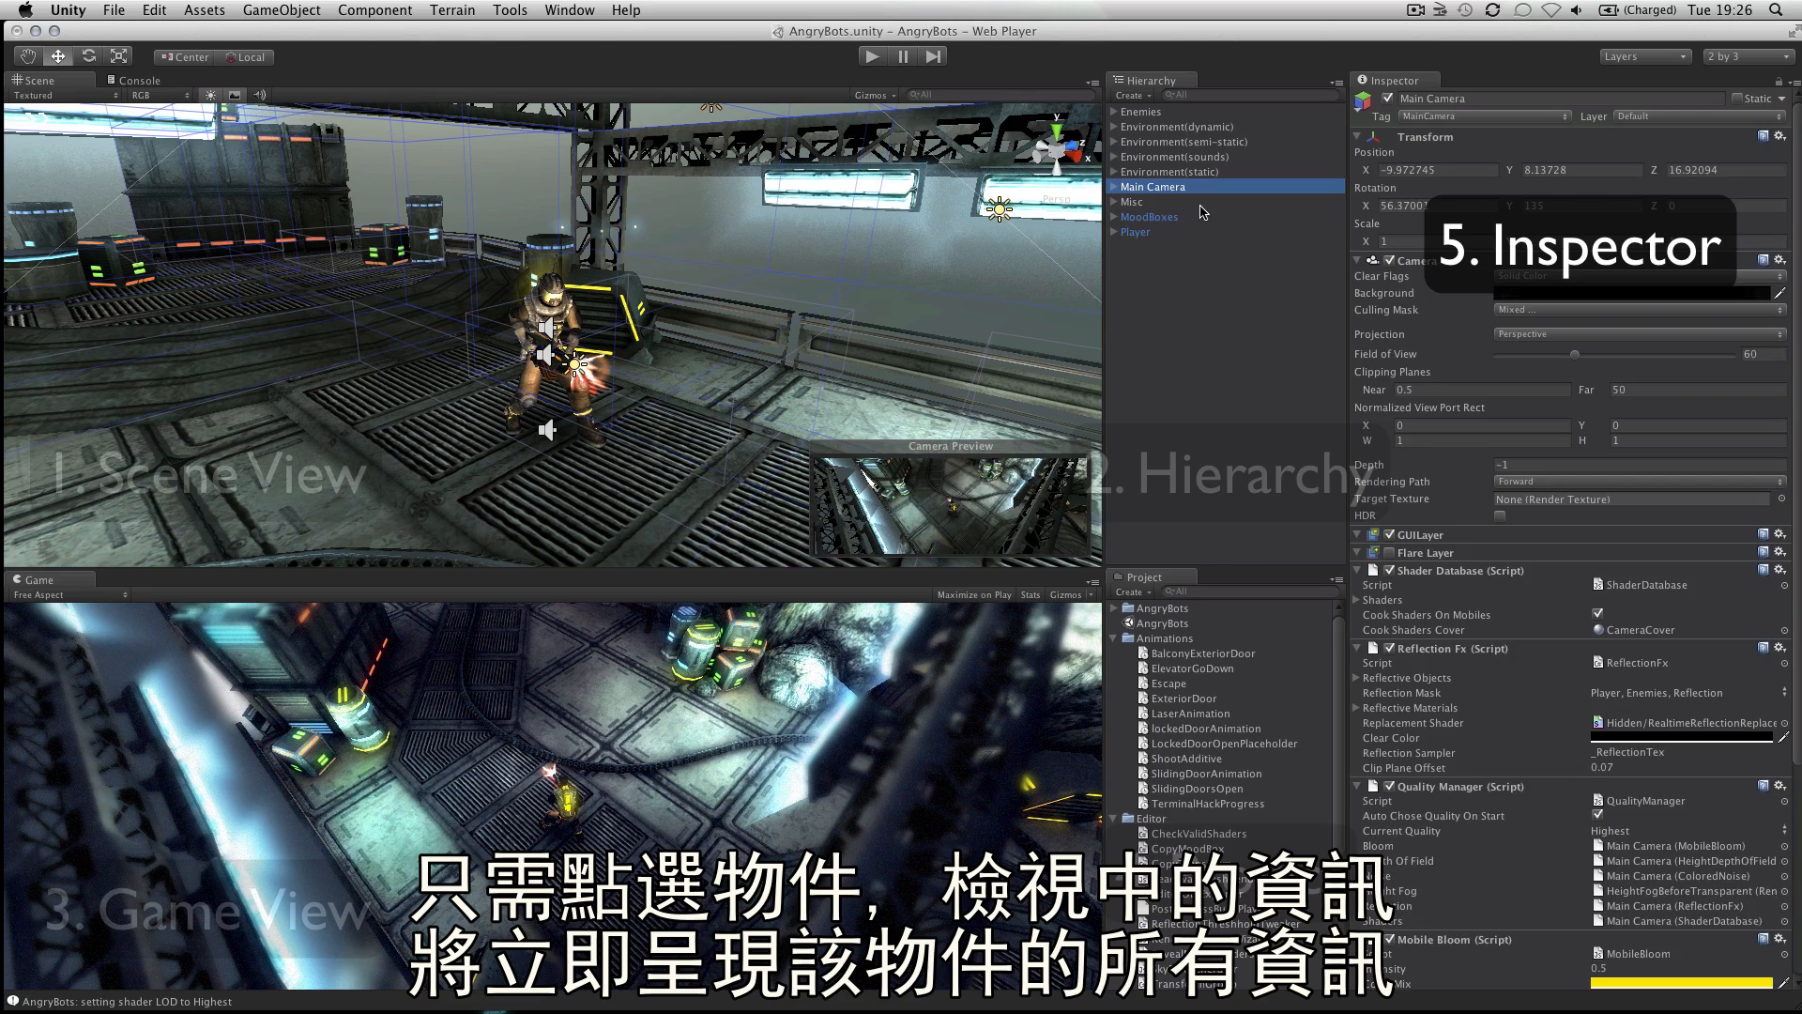
pyautogui.click(1134, 233)
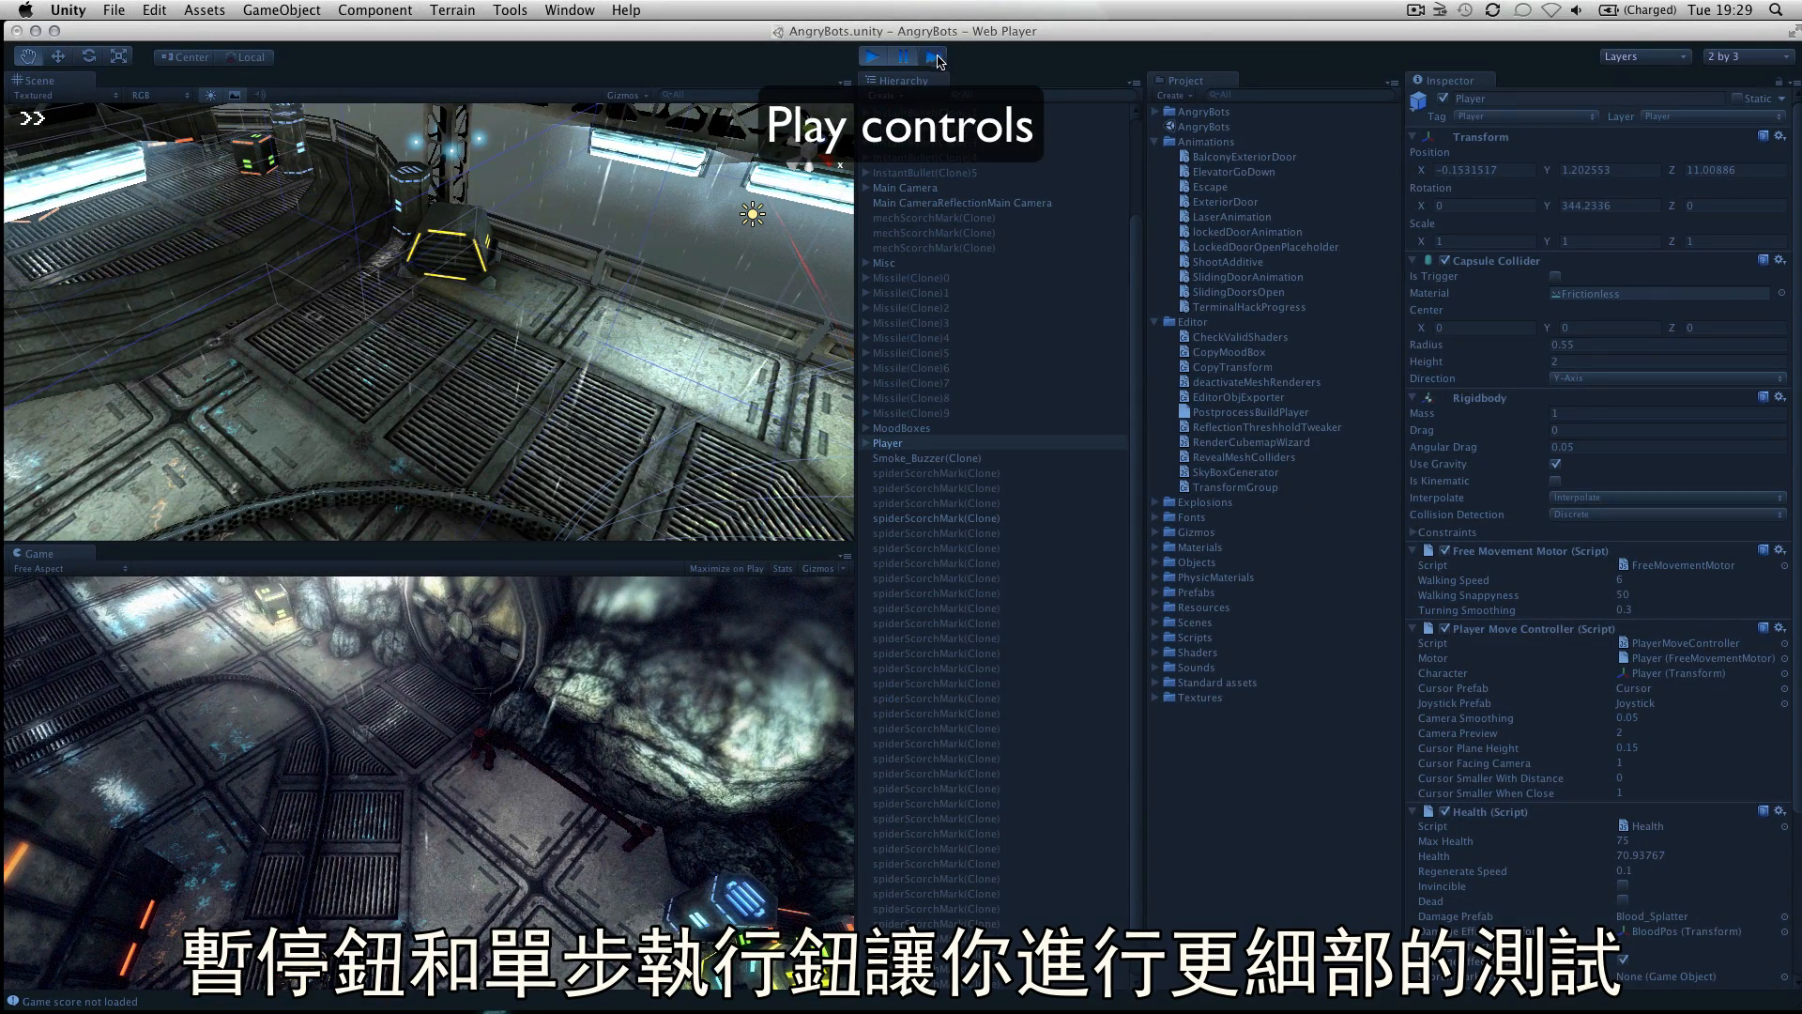
# Step: Step through the running AngryBots game frame by frame in play mode
pyautogui.click(910, 56)
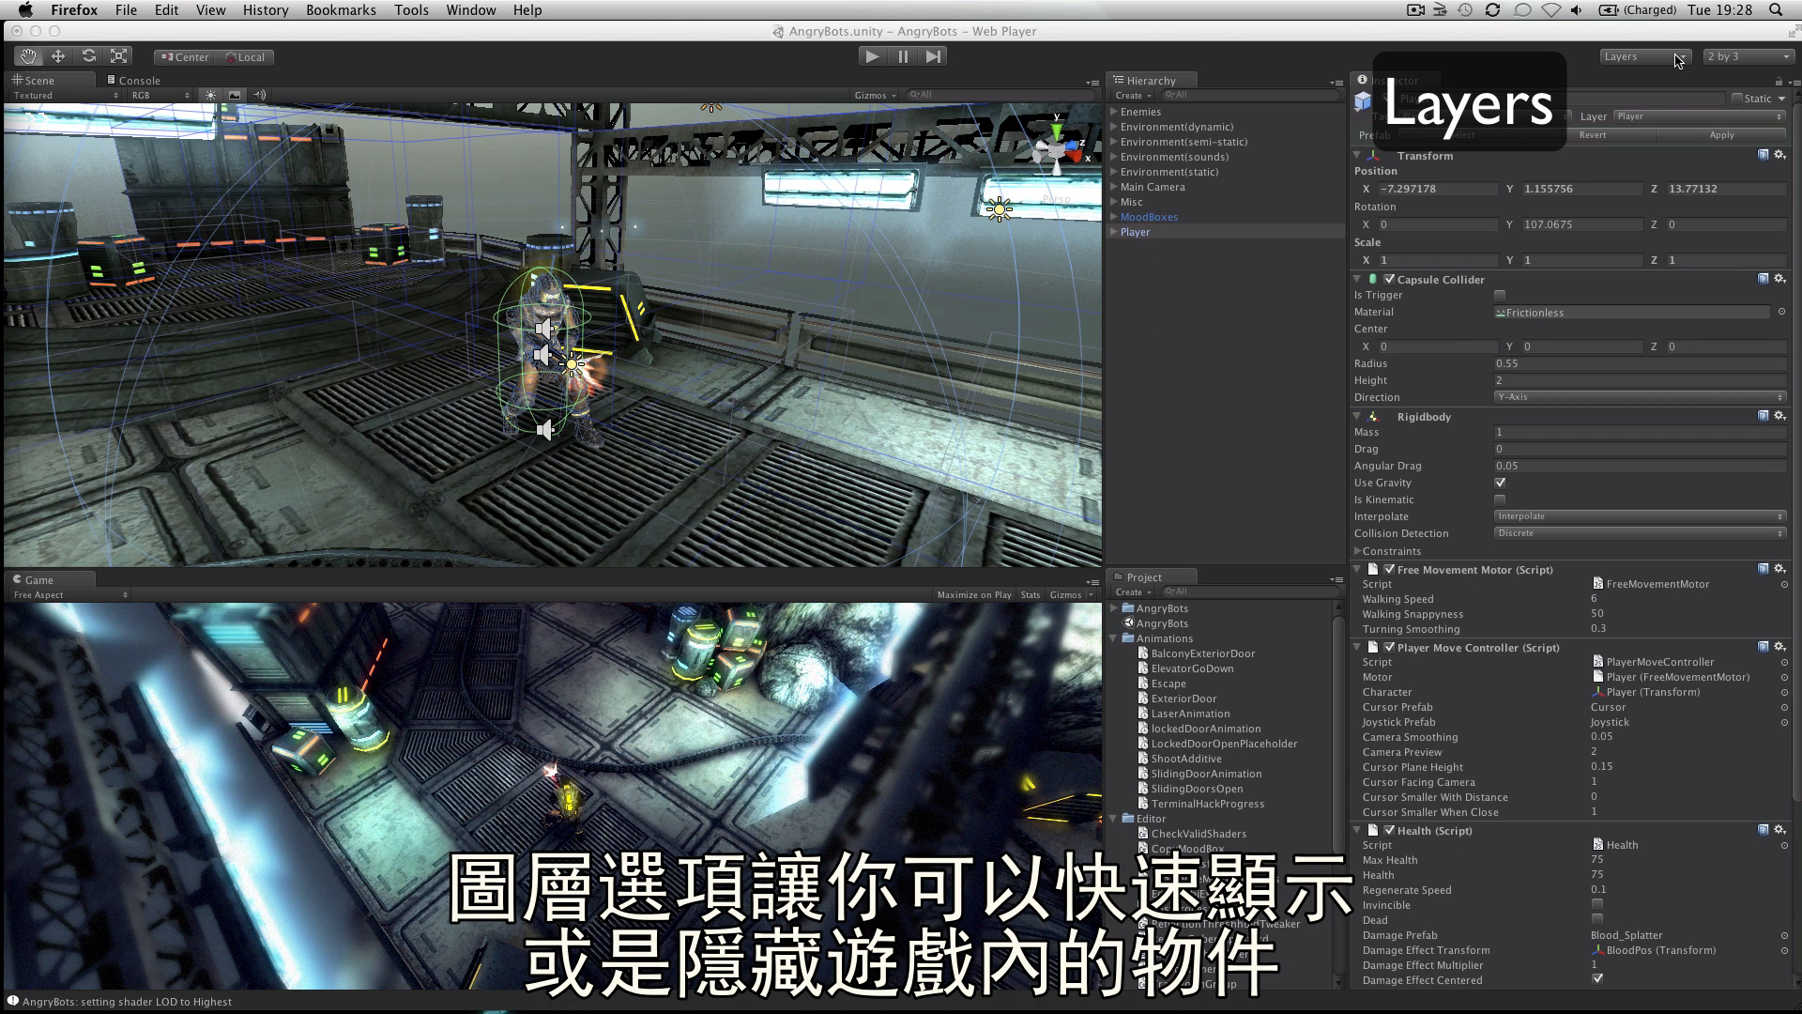
pyautogui.click(1643, 54)
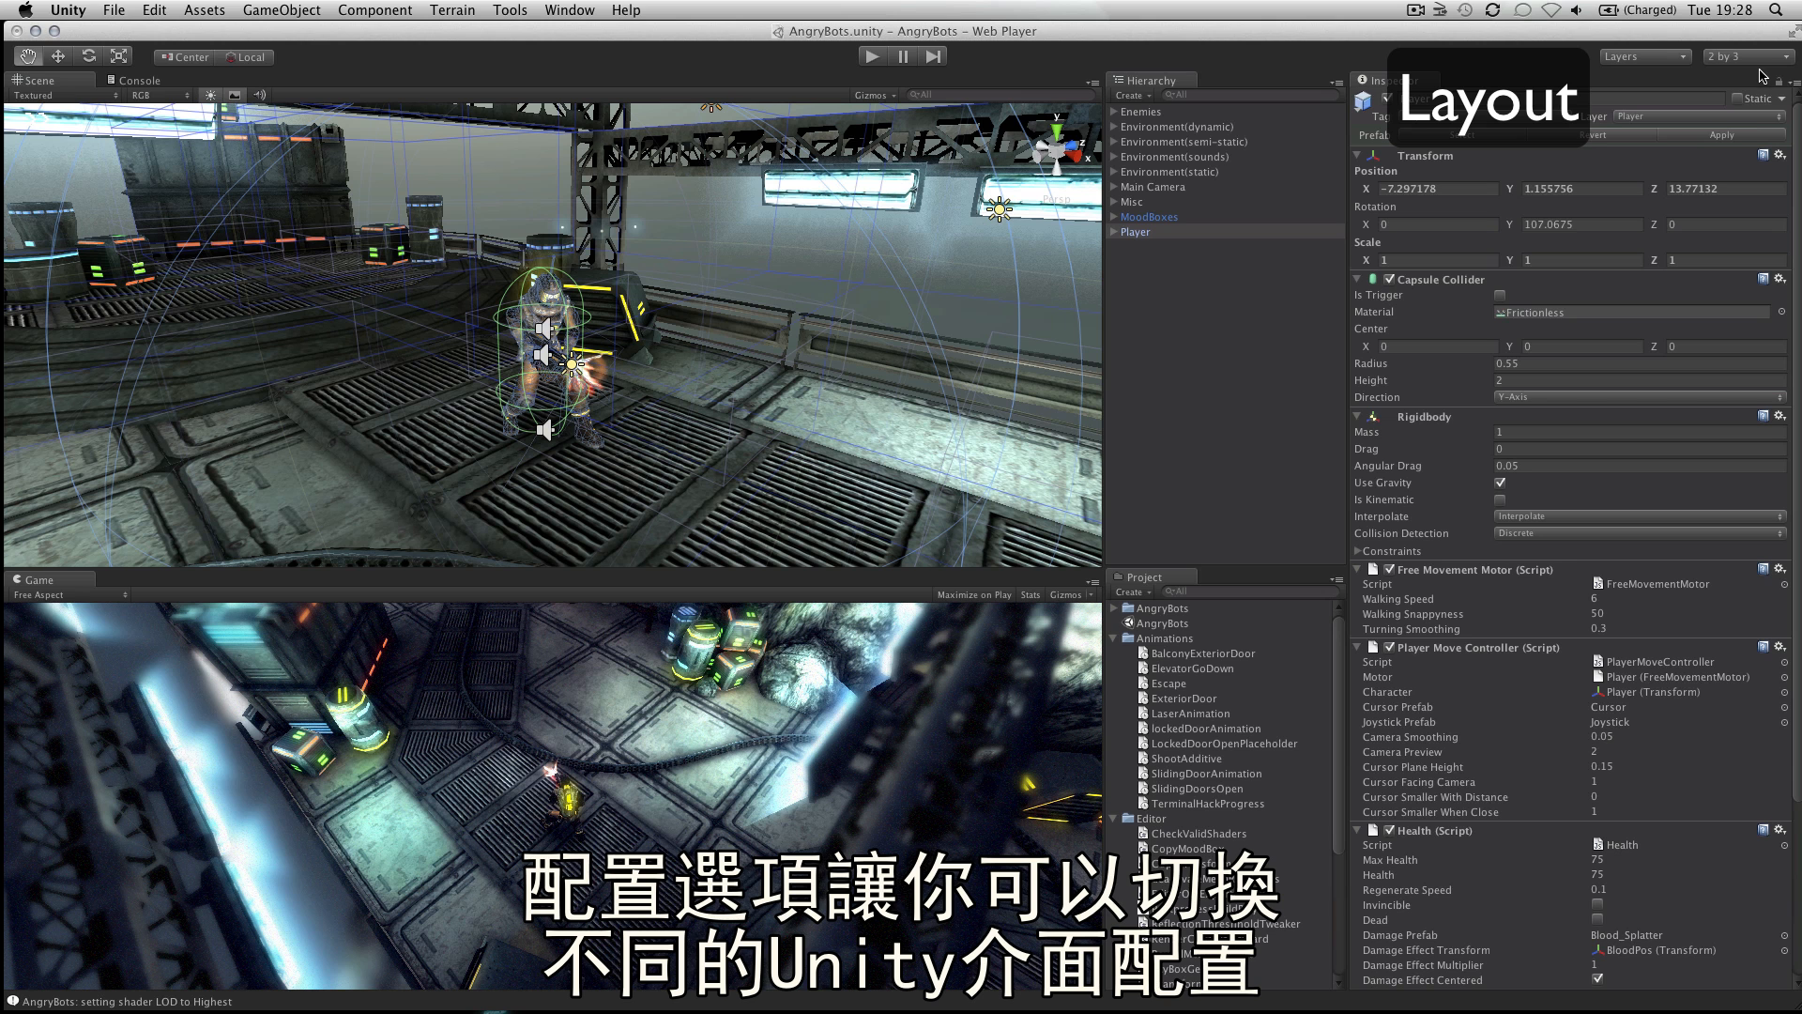
# Step: Switch the editor layout to 4 Split, then to Tall
pyautogui.click(1742, 56)
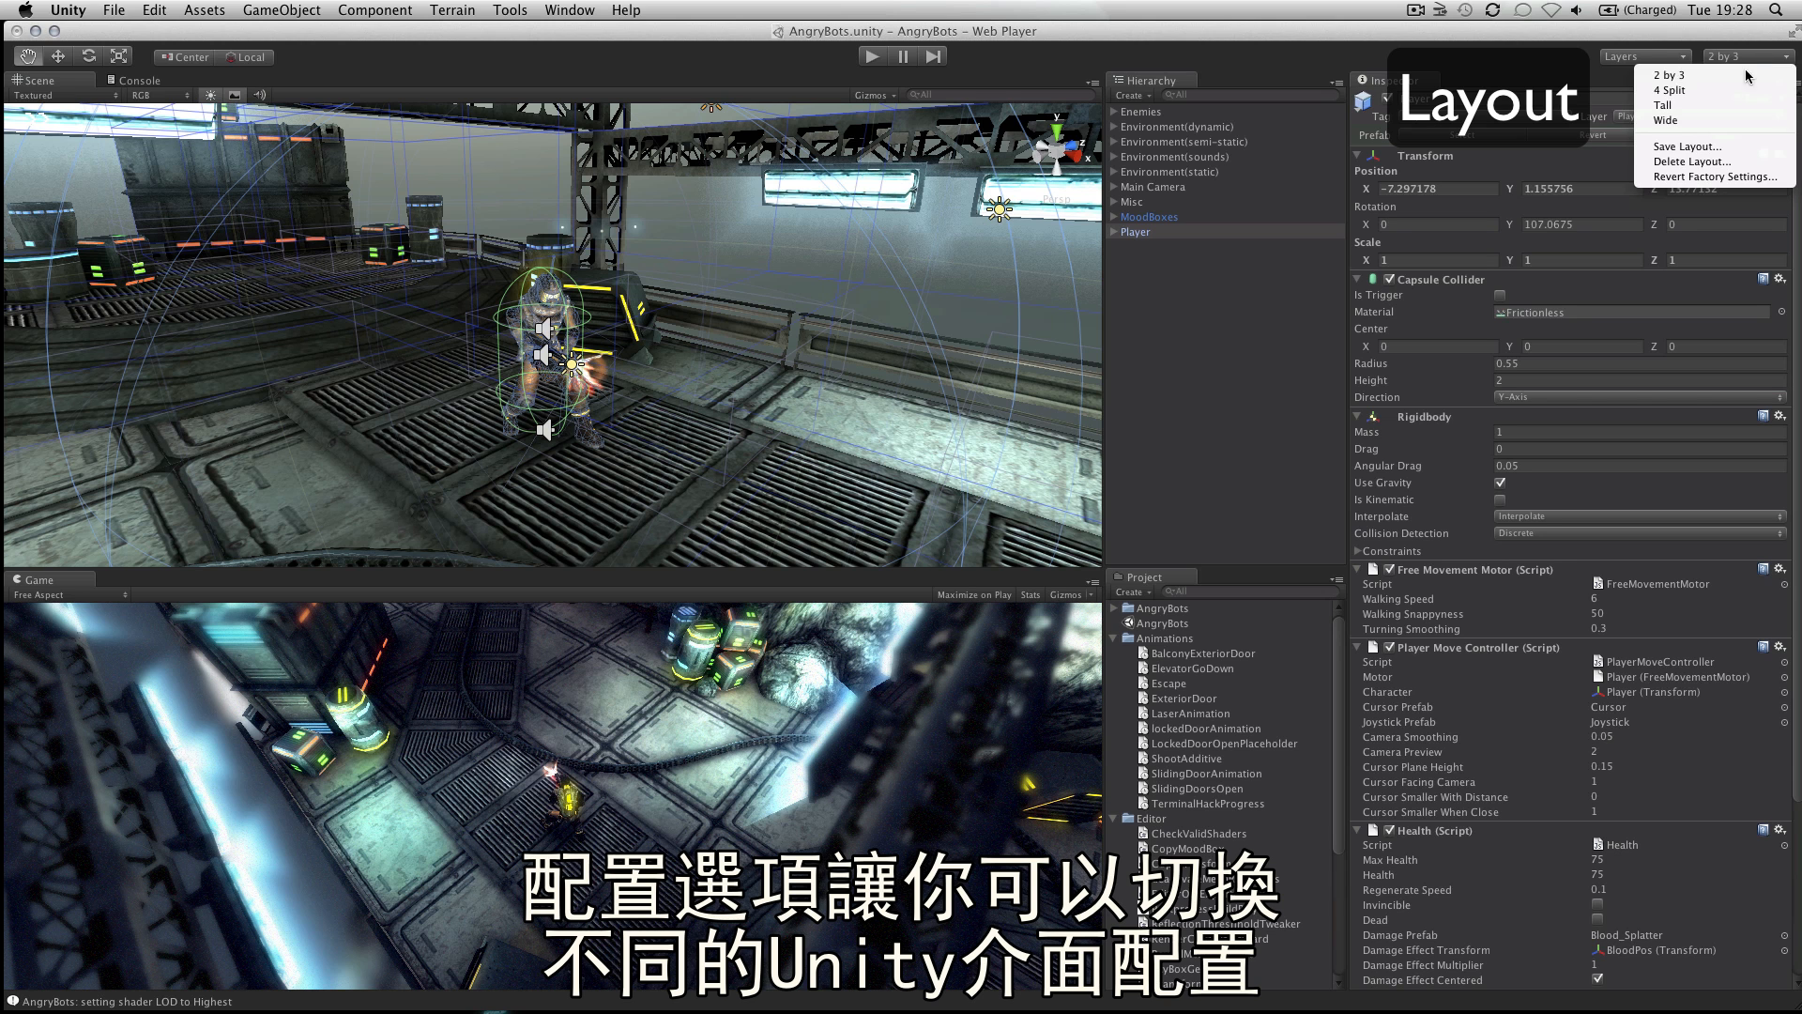
pyautogui.click(1663, 90)
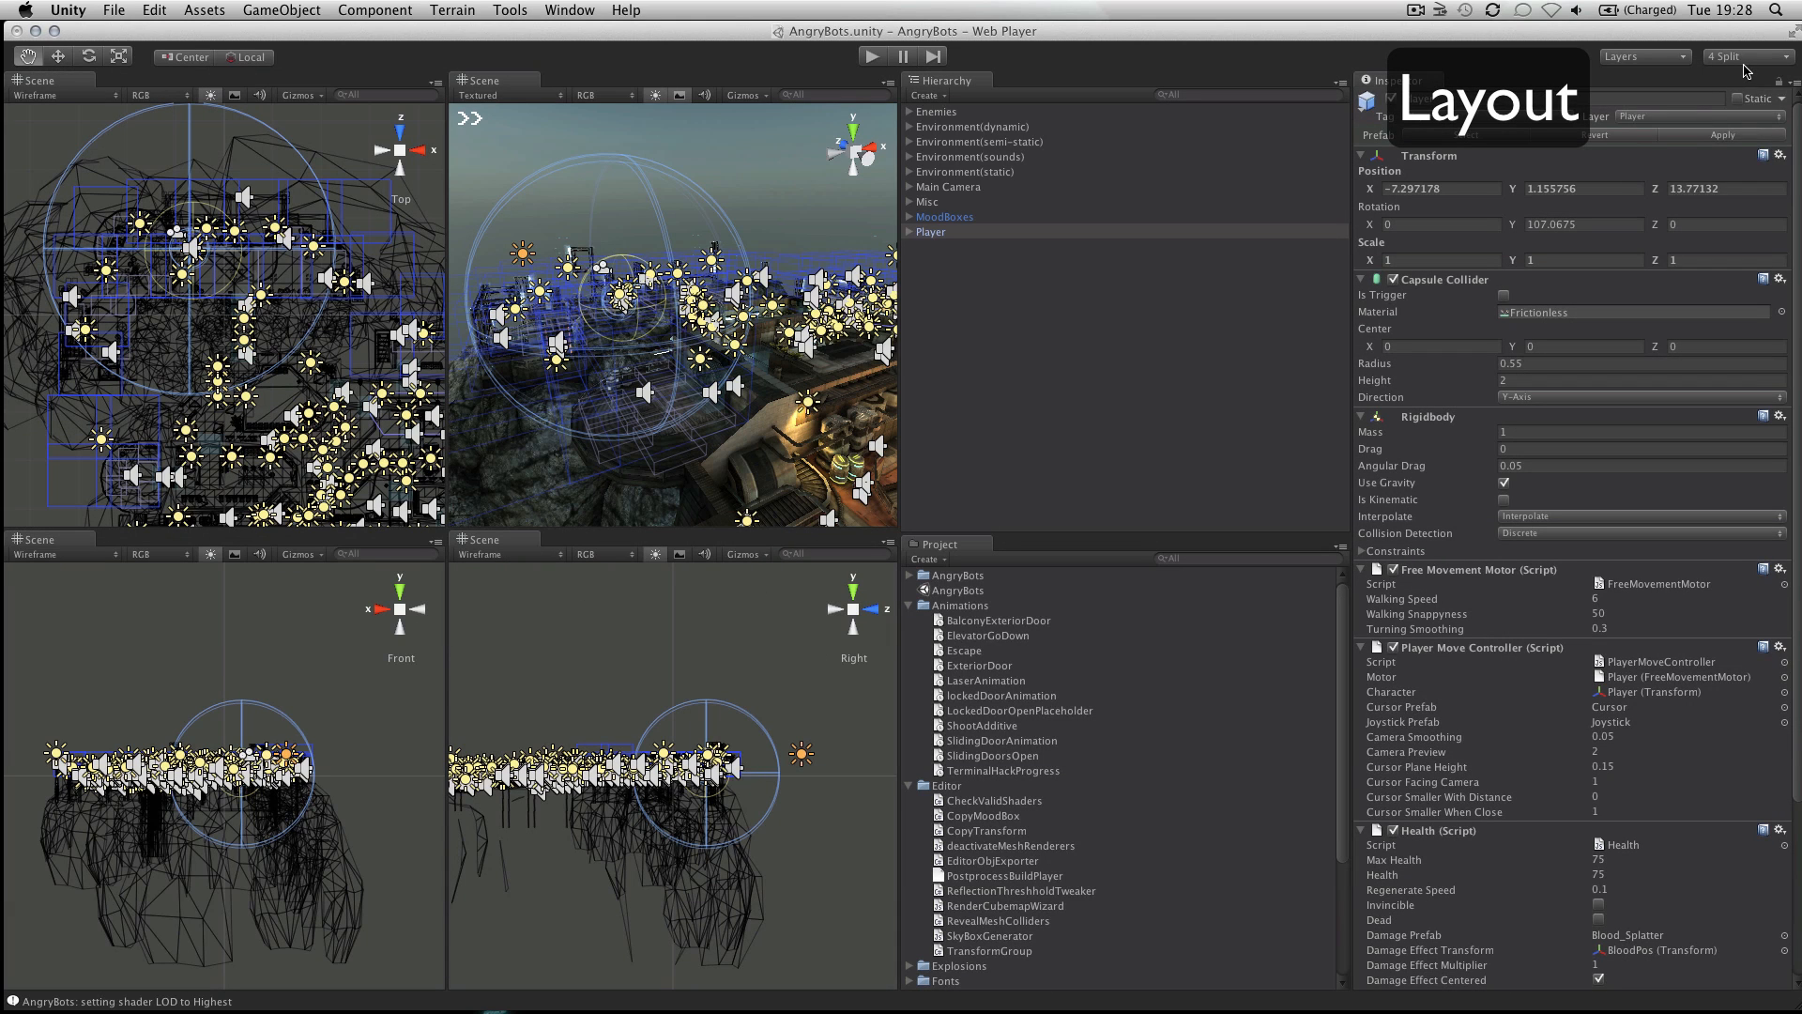
pyautogui.click(1748, 56)
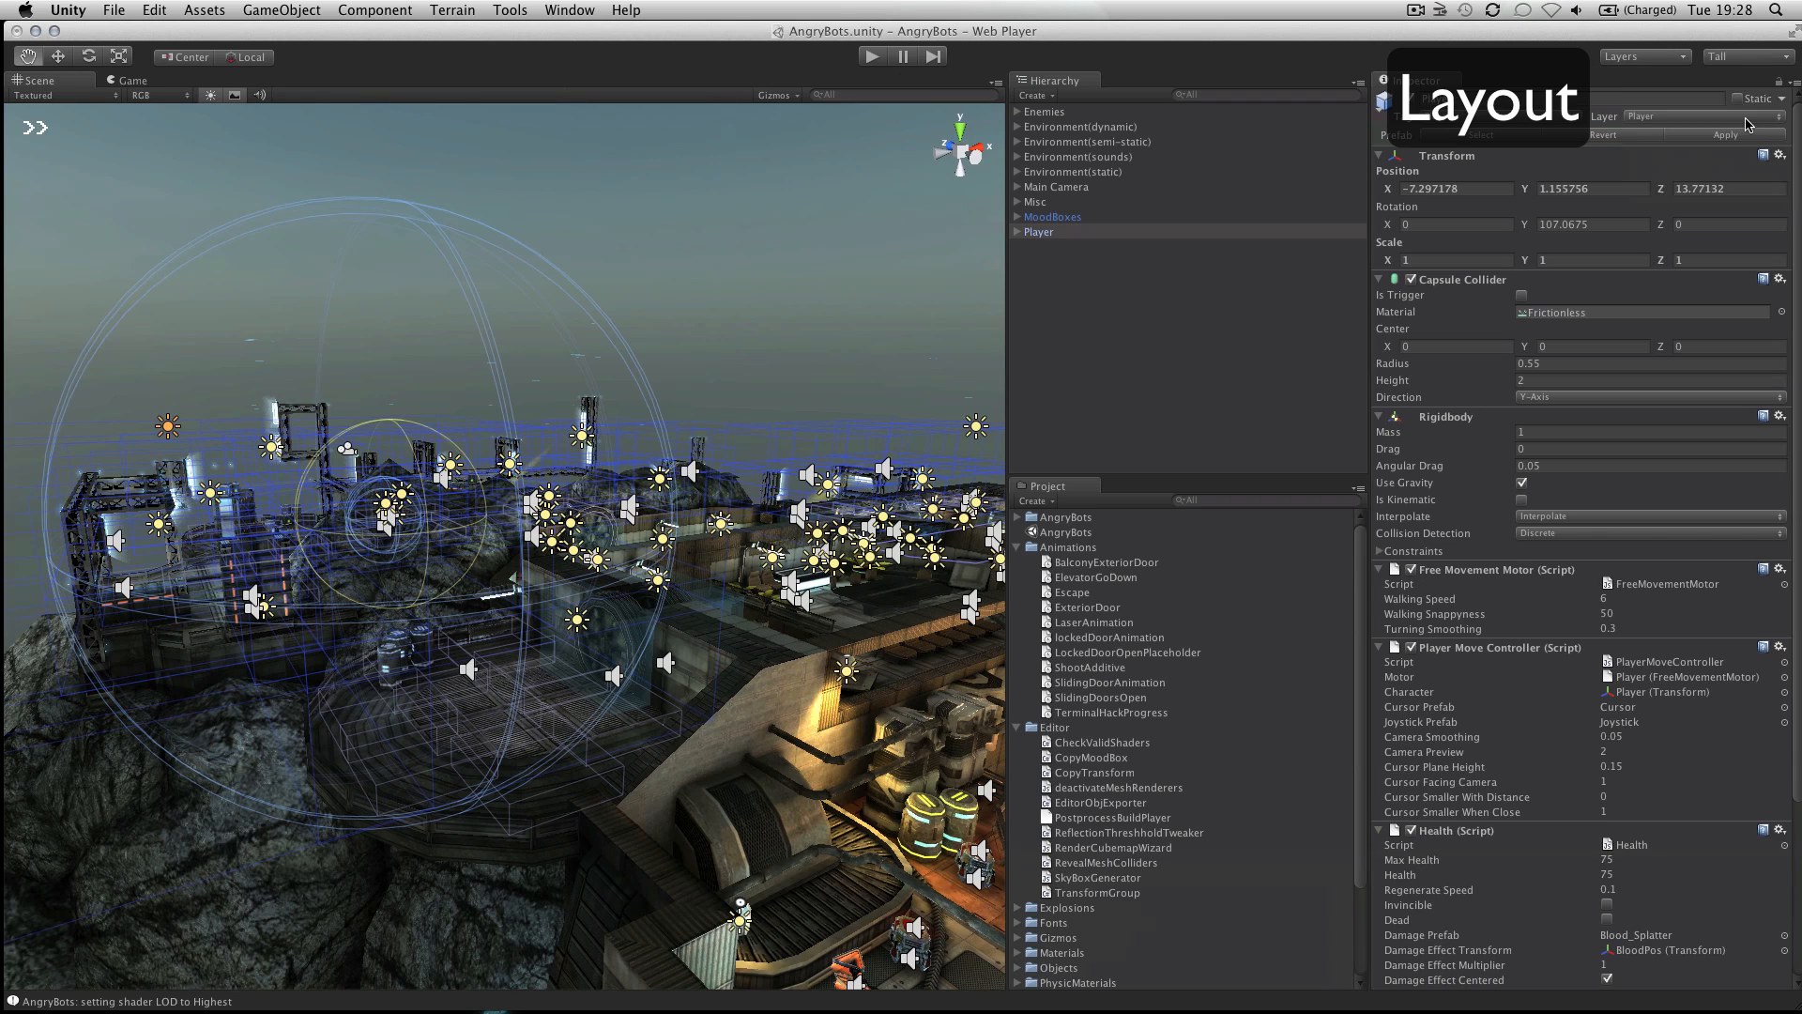
# Step: Switch the editor layout to Wide, then return to 2 by 3
pyautogui.click(1742, 54)
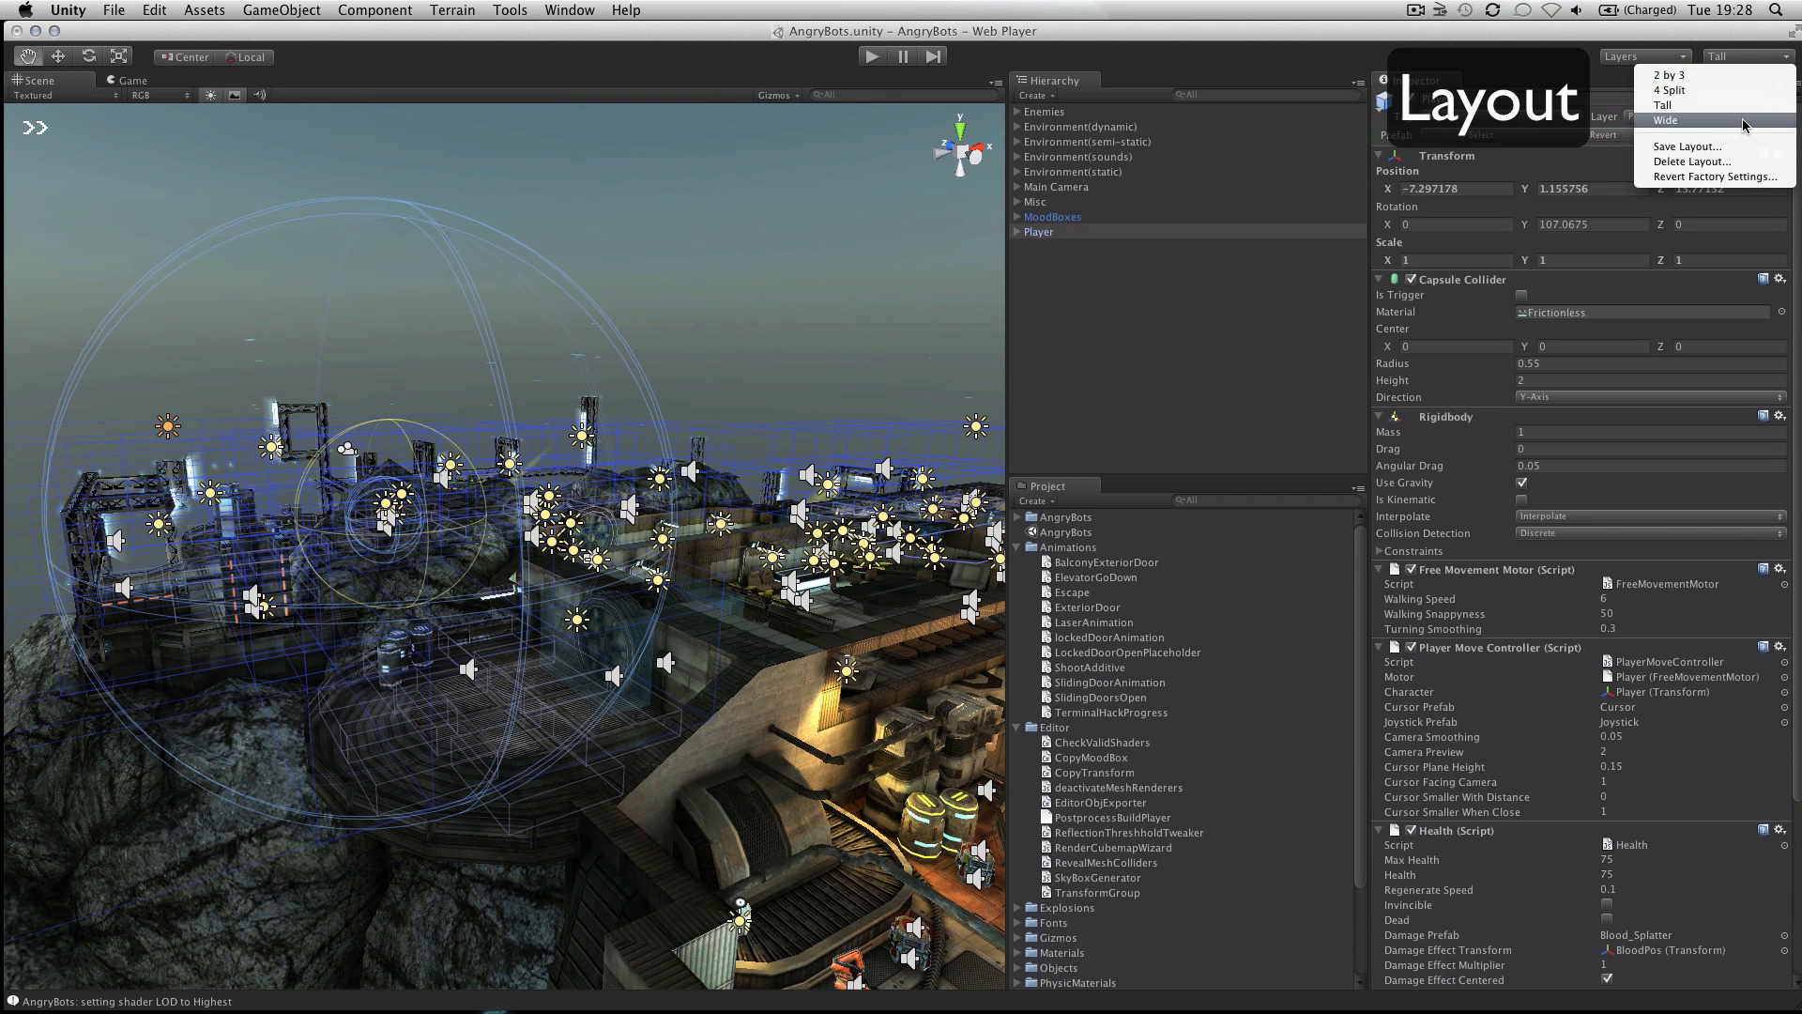
pyautogui.click(1665, 121)
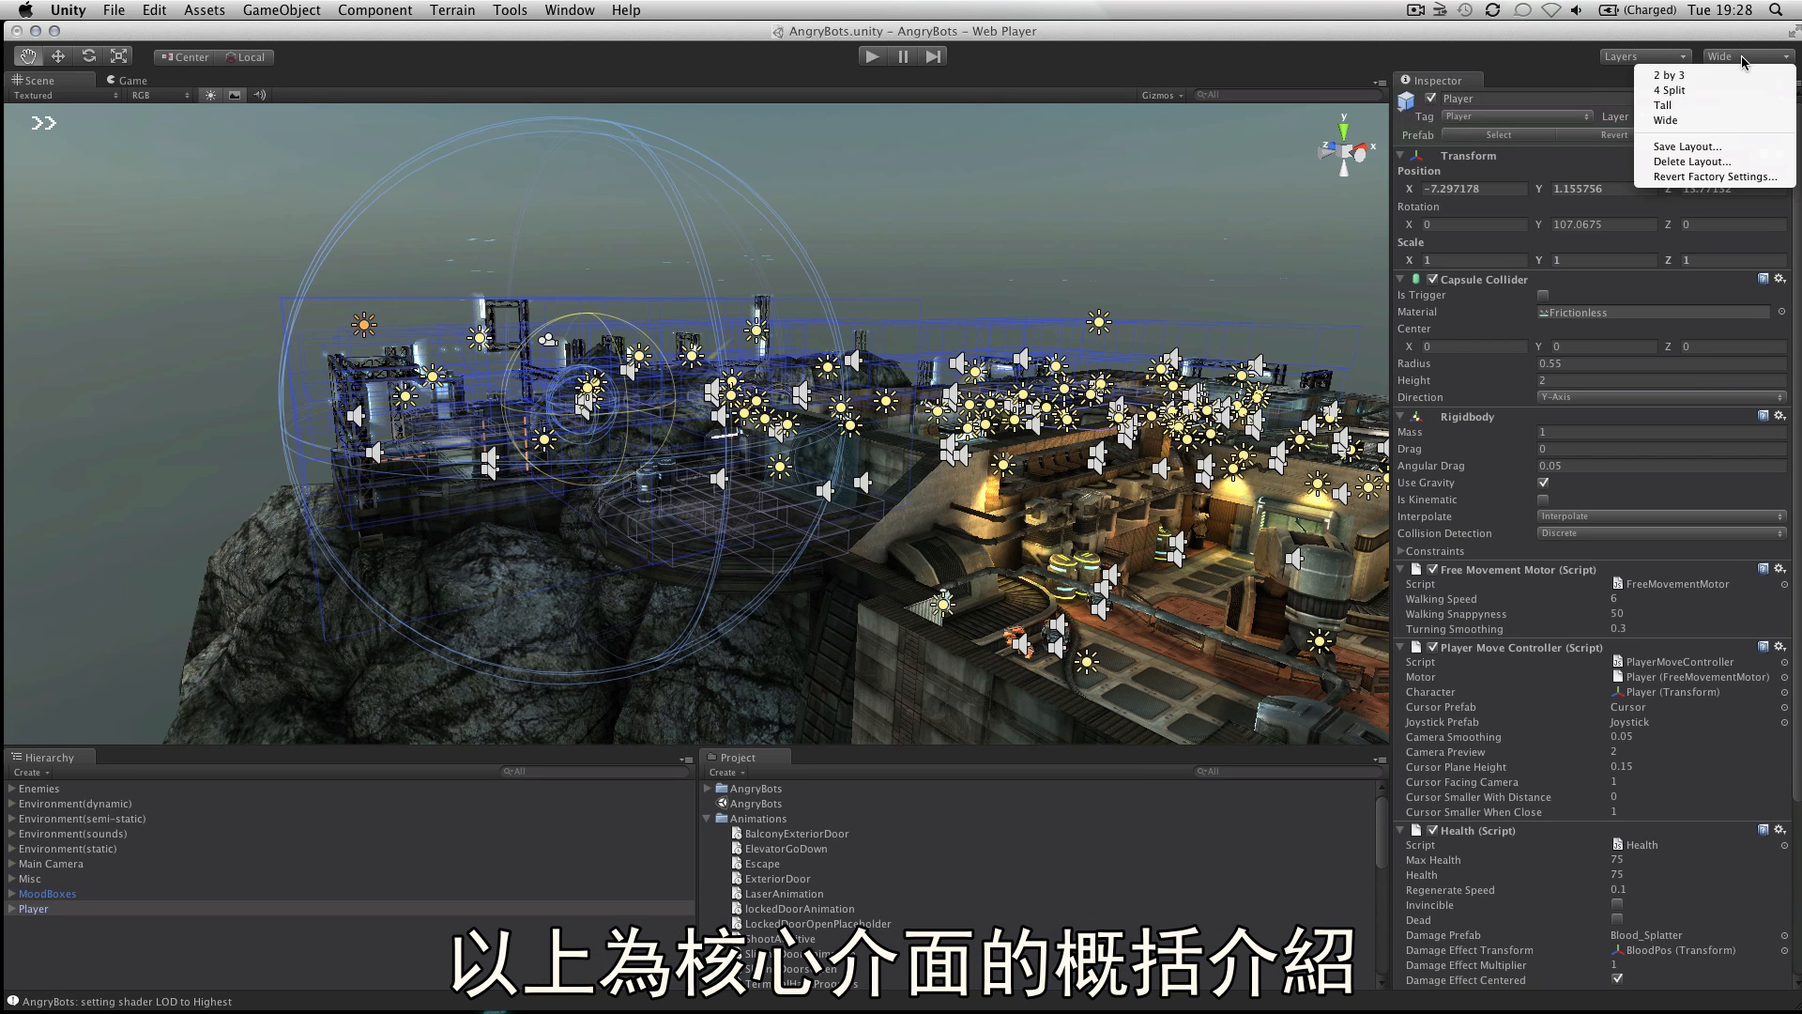
pyautogui.click(1666, 75)
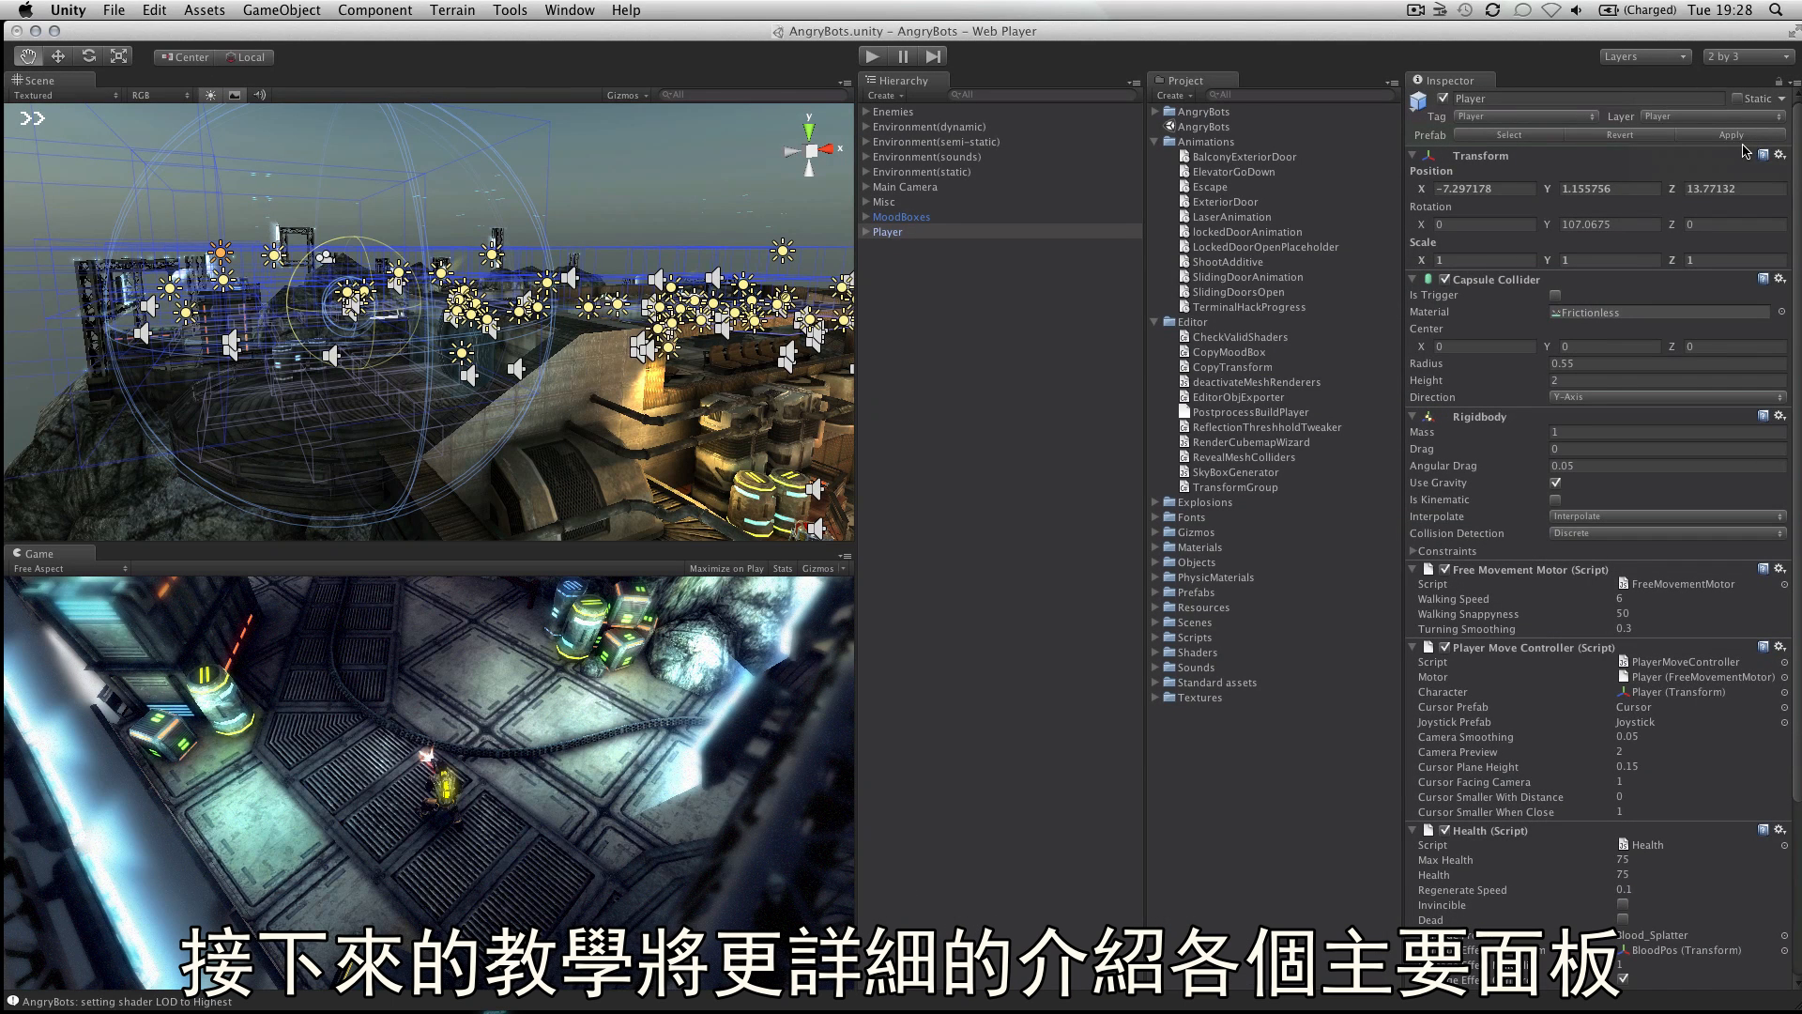